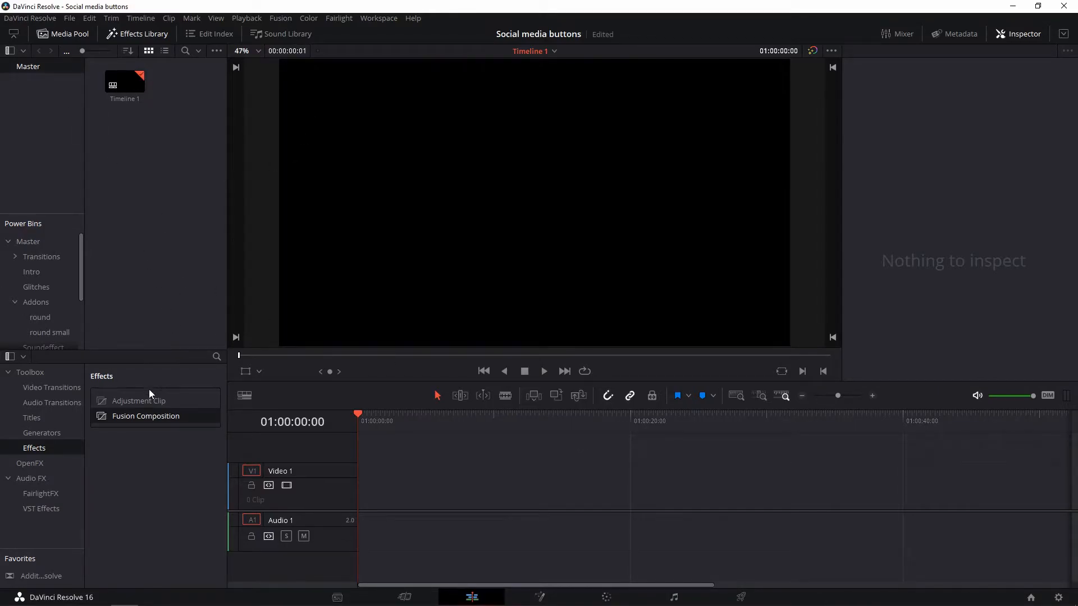
Drag a Fusion Composition from the Effects Library onto Video 1 at the timeline start.
drag(145, 415, 431, 447)
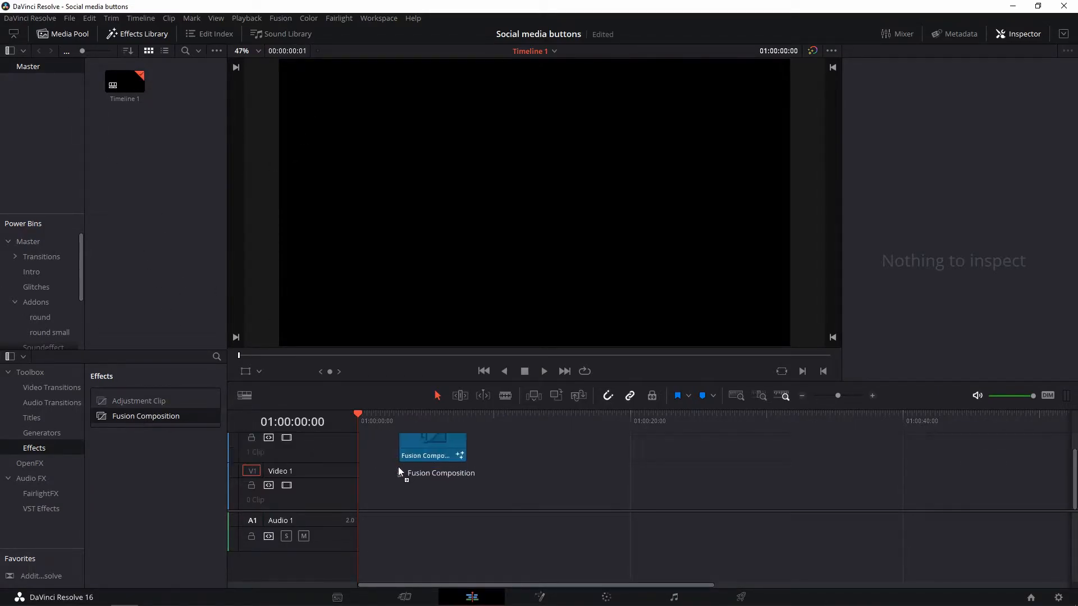
drag(431, 447, 390, 486)
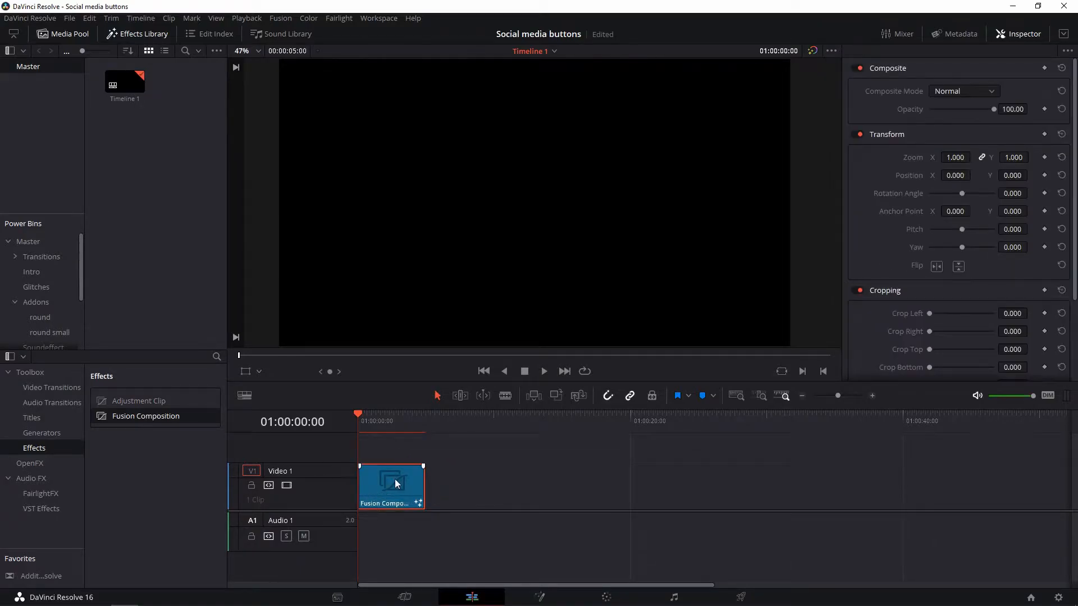
click(520, 548)
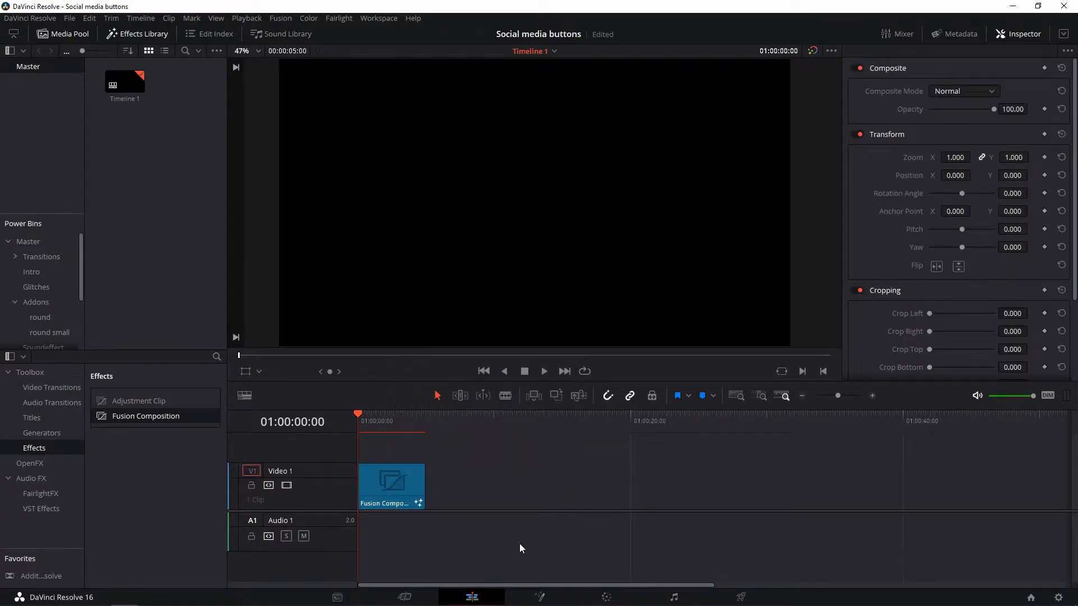
click(382, 414)
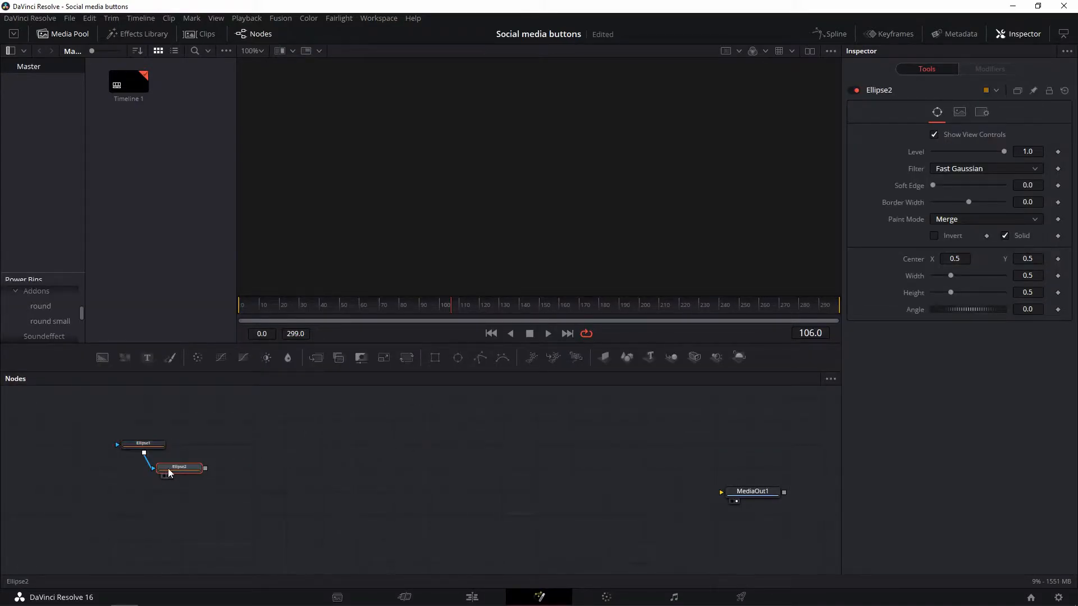
Arrange the two ellipse nodes and feed Background1 into Merge1.
drag(179, 467, 143, 492)
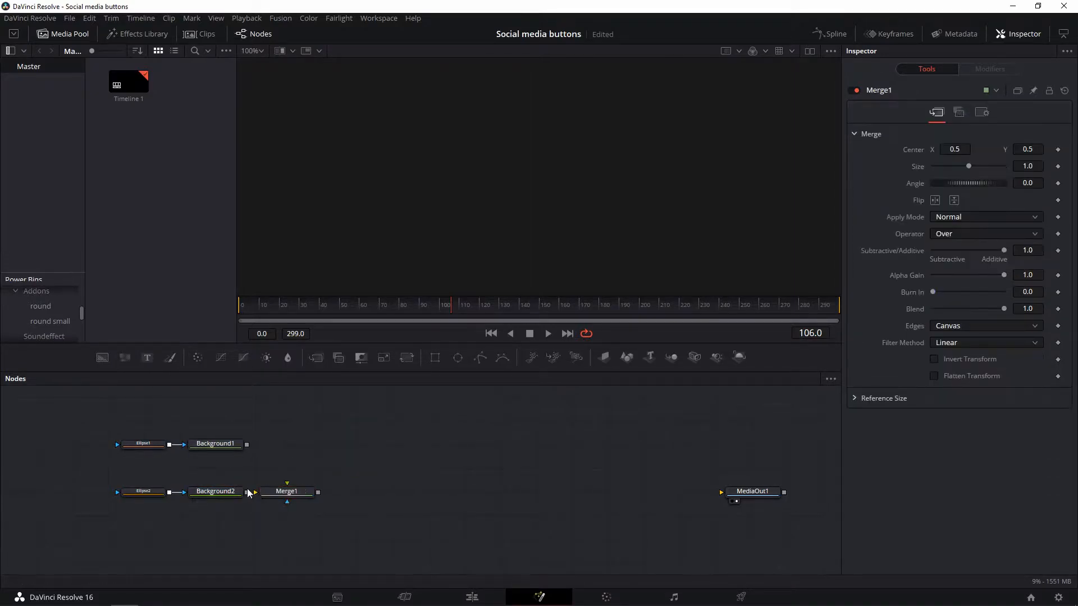
drag(246, 443, 286, 492)
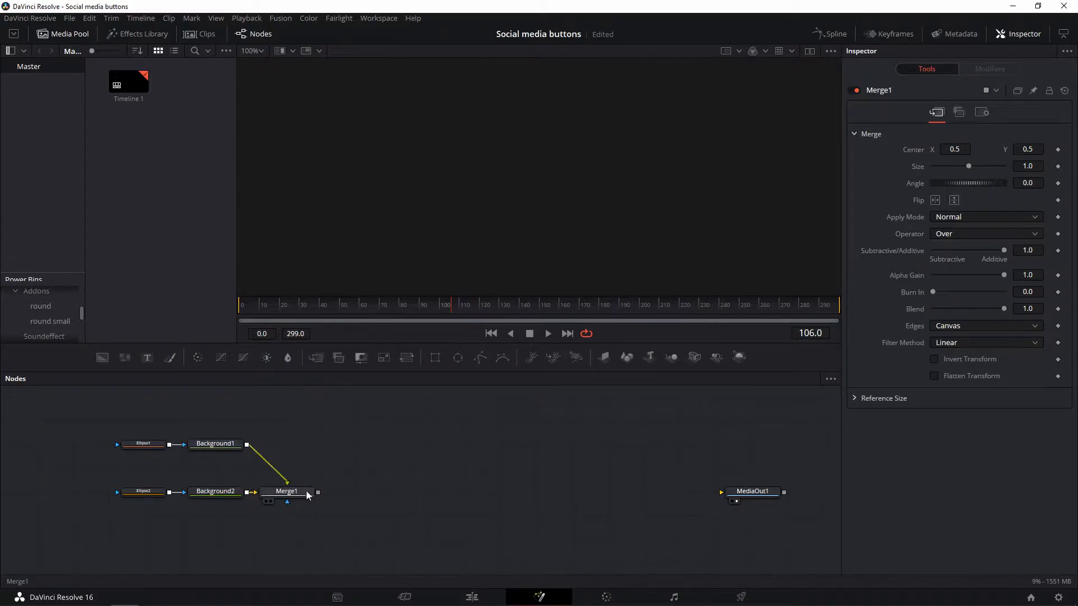
click(216, 490)
text(Width)
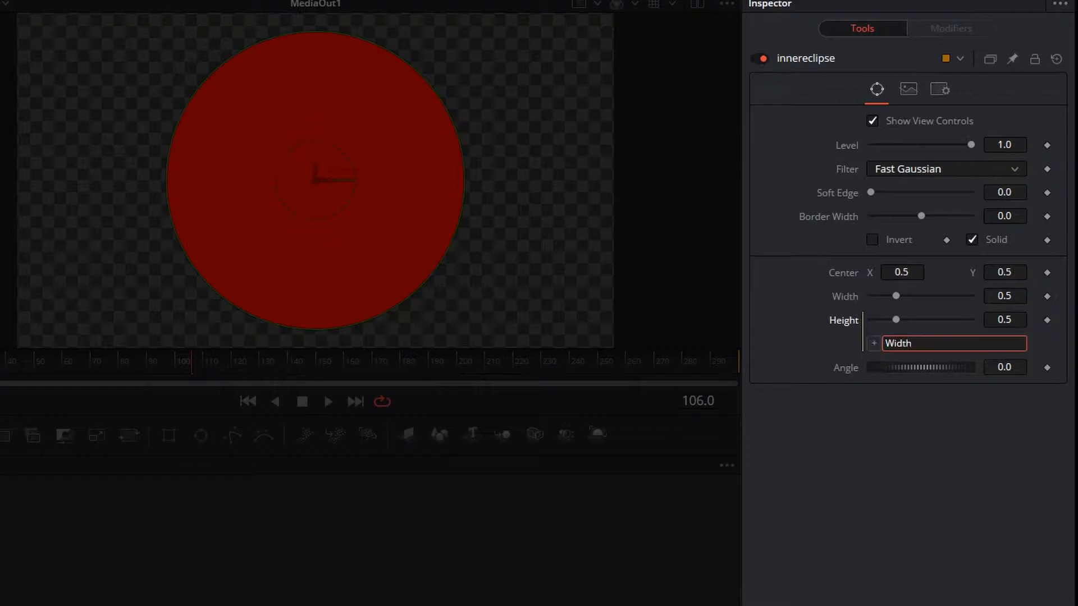
Link ellipse height to width by expression and set the inner ellipse size to 0.15.
drag(896, 295, 890, 295)
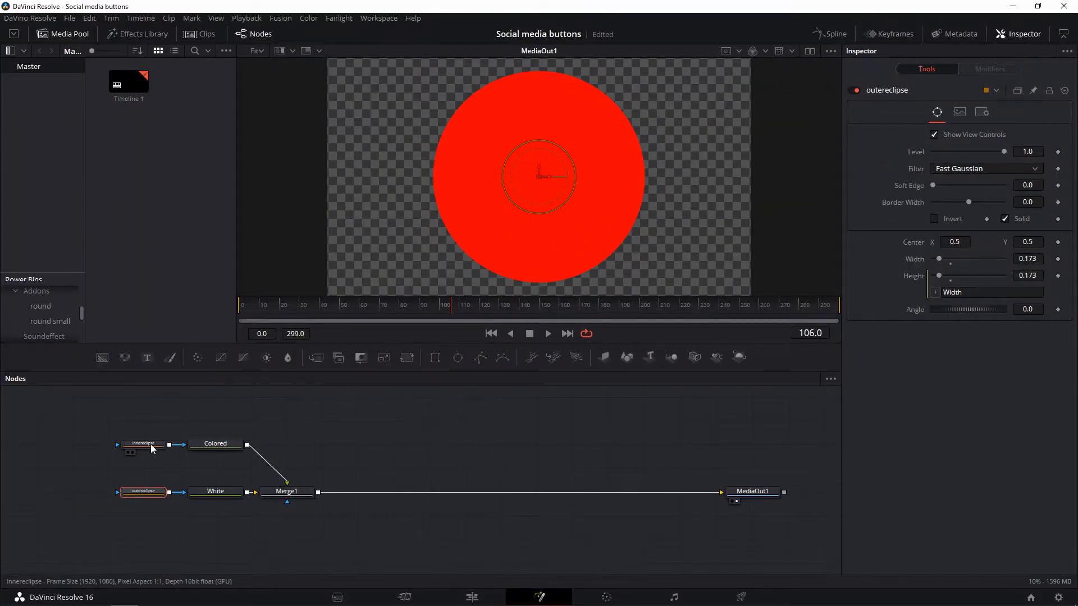
click(143, 444)
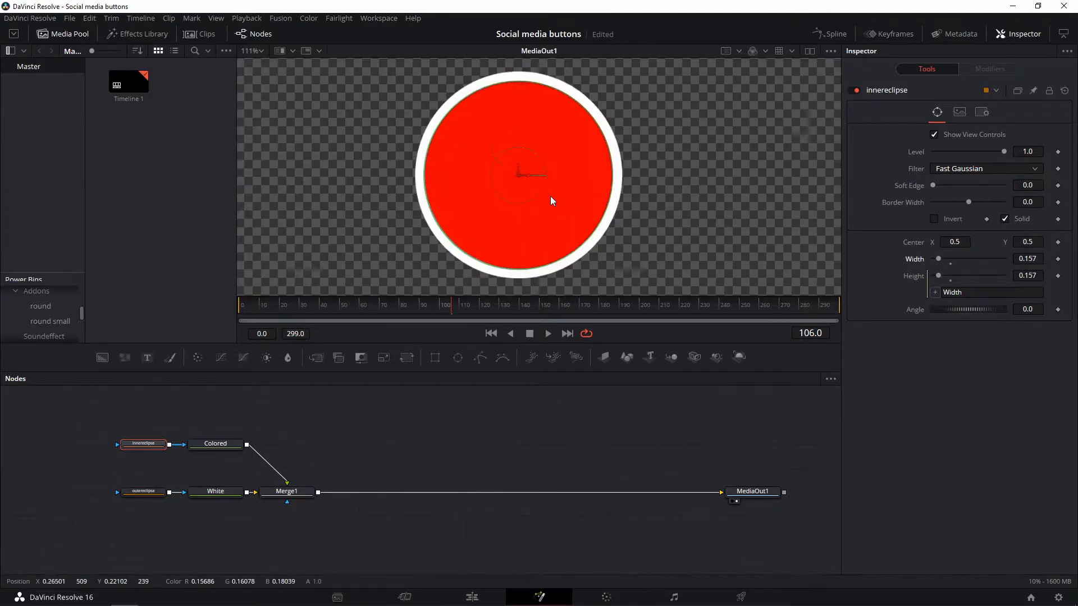
text(0.15)
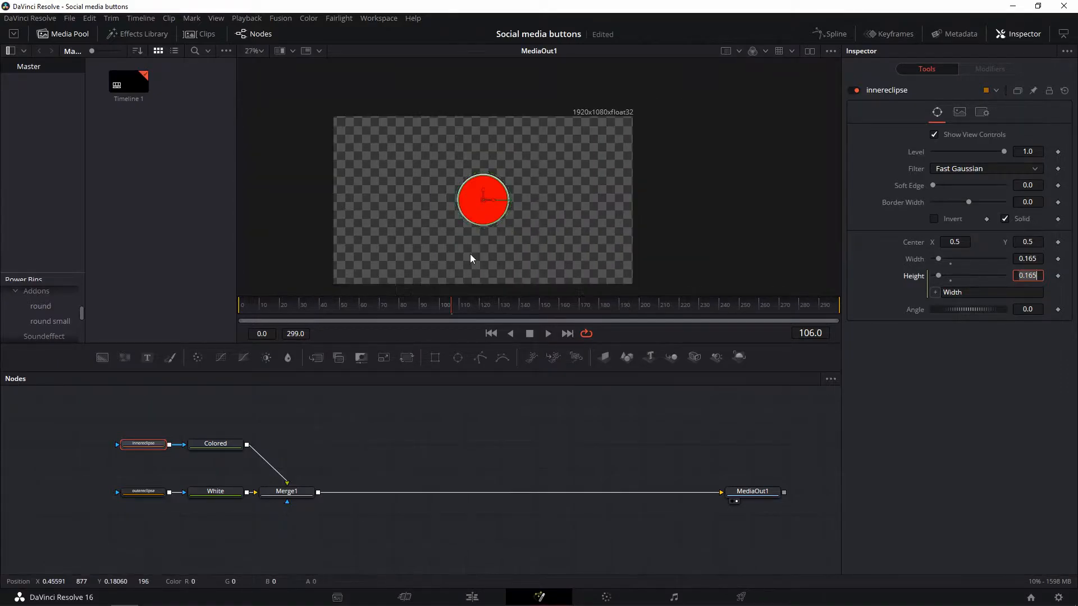
click(286, 491)
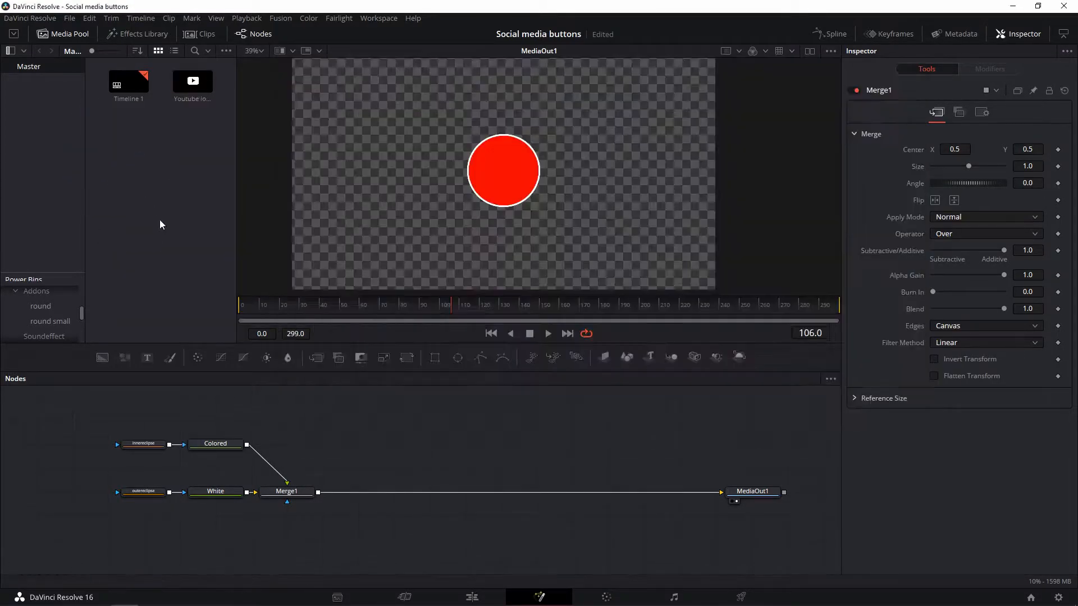
Merge the YouTube logo over the red circle and reduce Merge2 Size to 0.61.
drag(191, 80, 357, 469)
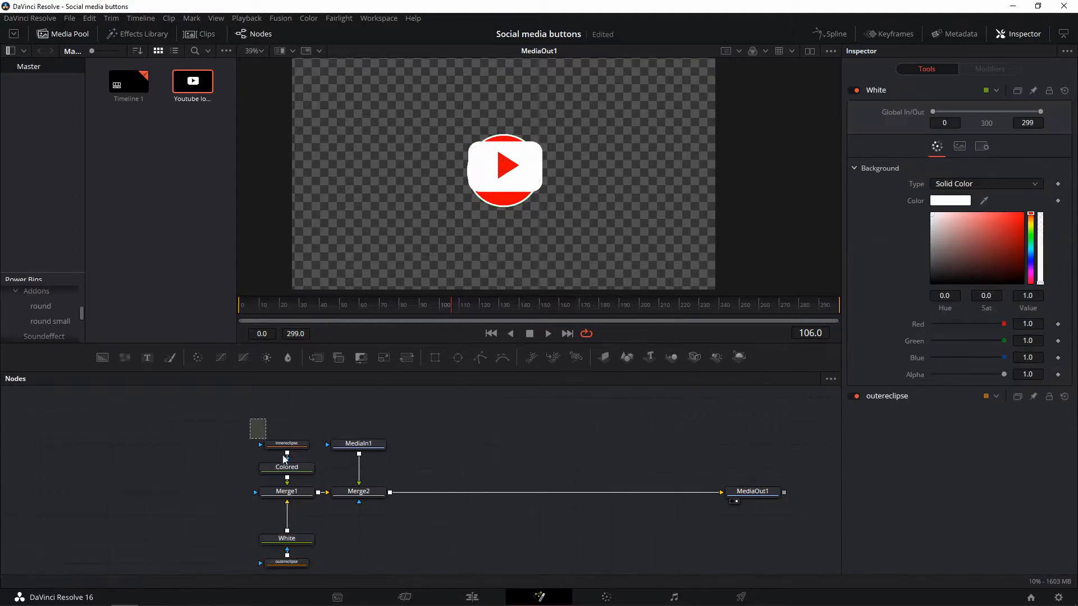
click(358, 445)
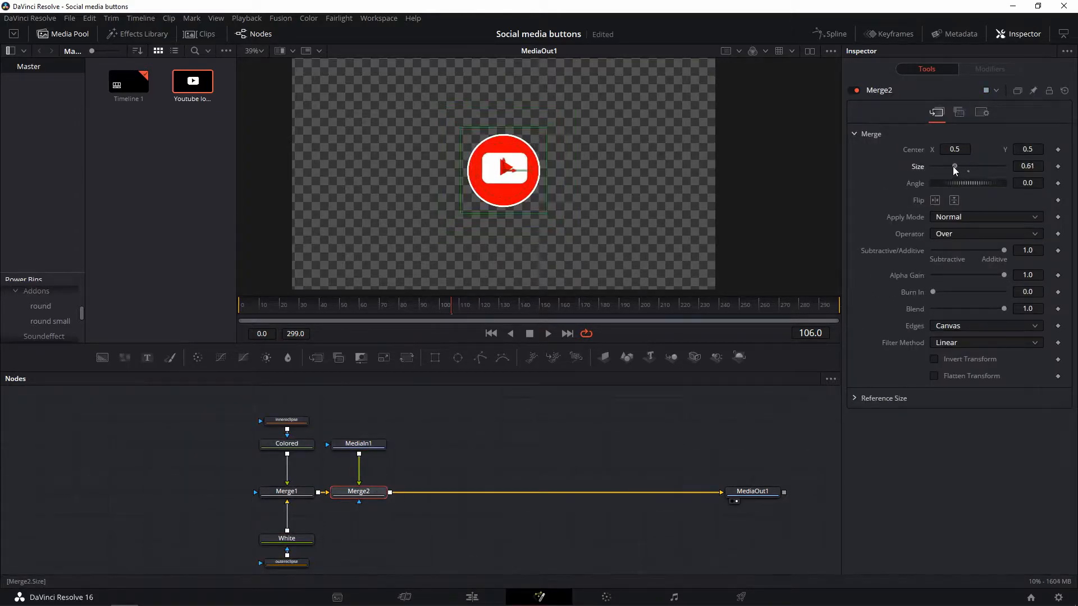
click(406, 357)
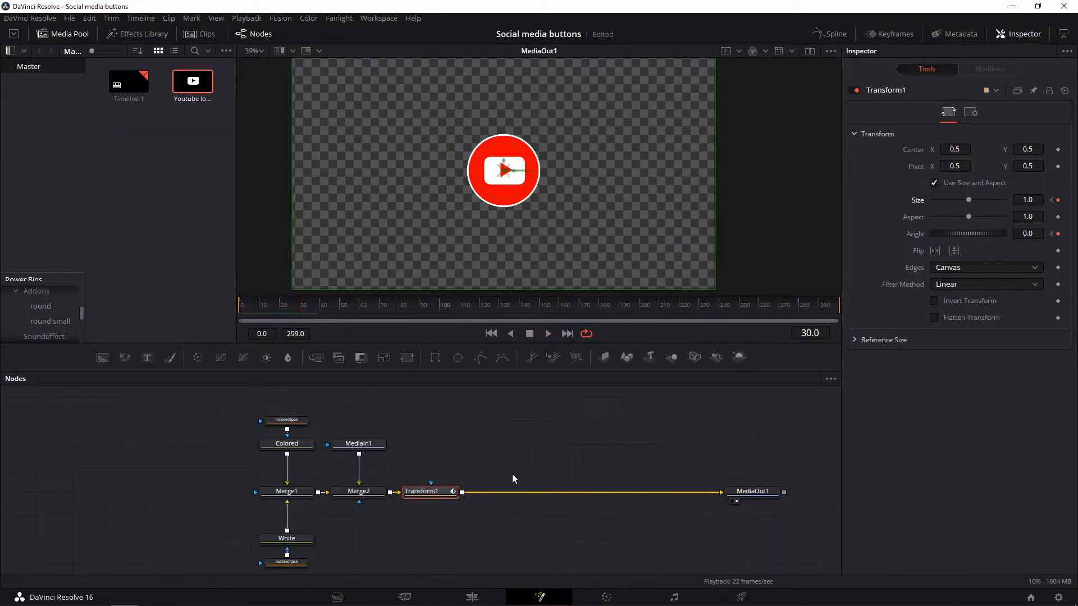
Rename the keyframed Transform node to globaleclipse.
double_click(424, 490)
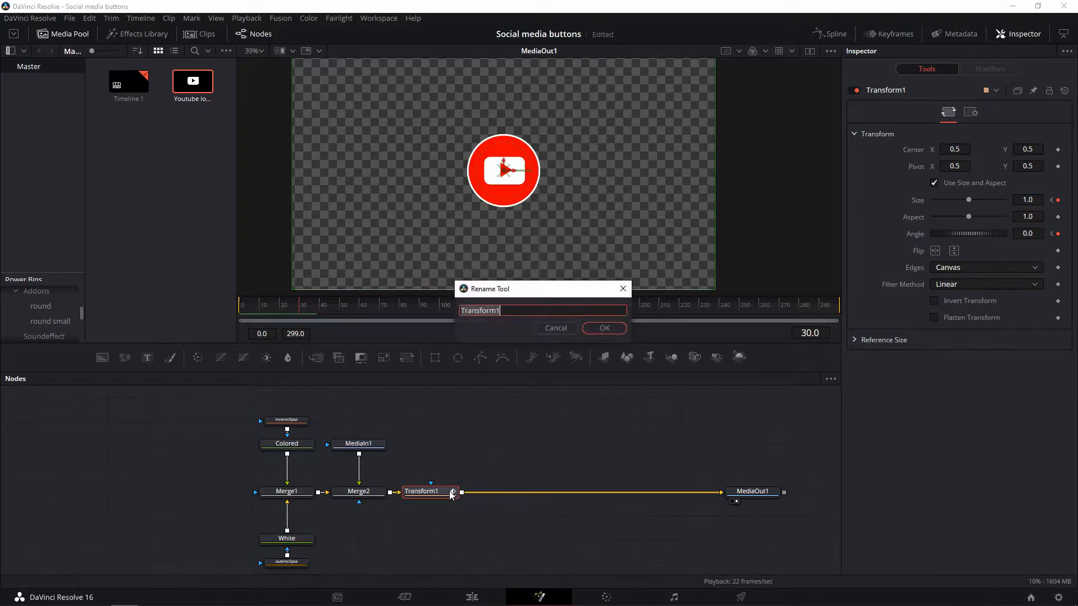
click(604, 327)
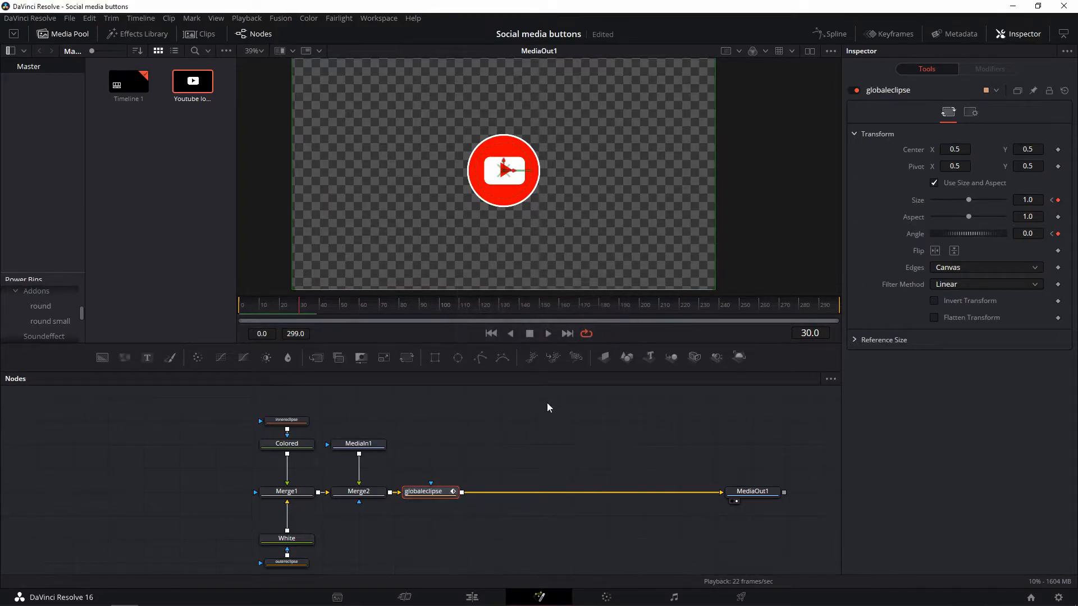
click(834, 33)
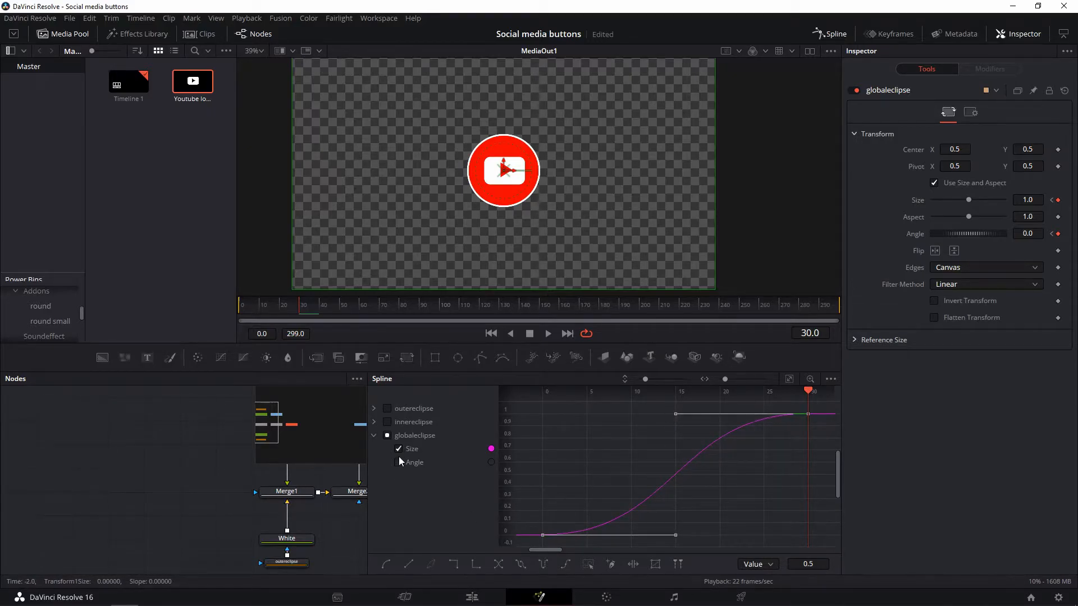
Show the Angle rotation curve in the Spline editor and inspect its keyframe.
click(397, 462)
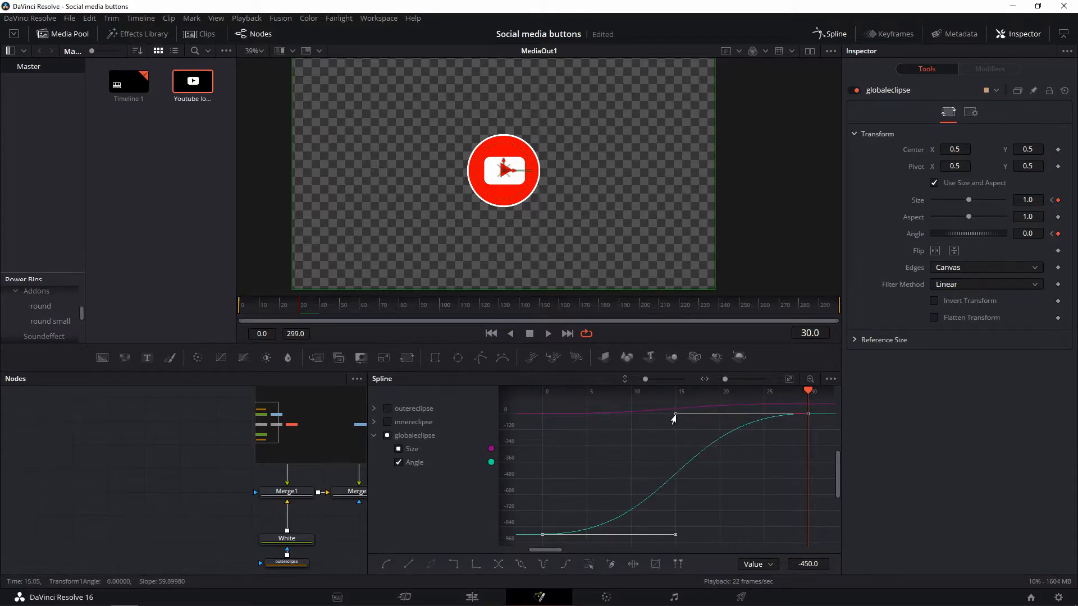
click(547, 333)
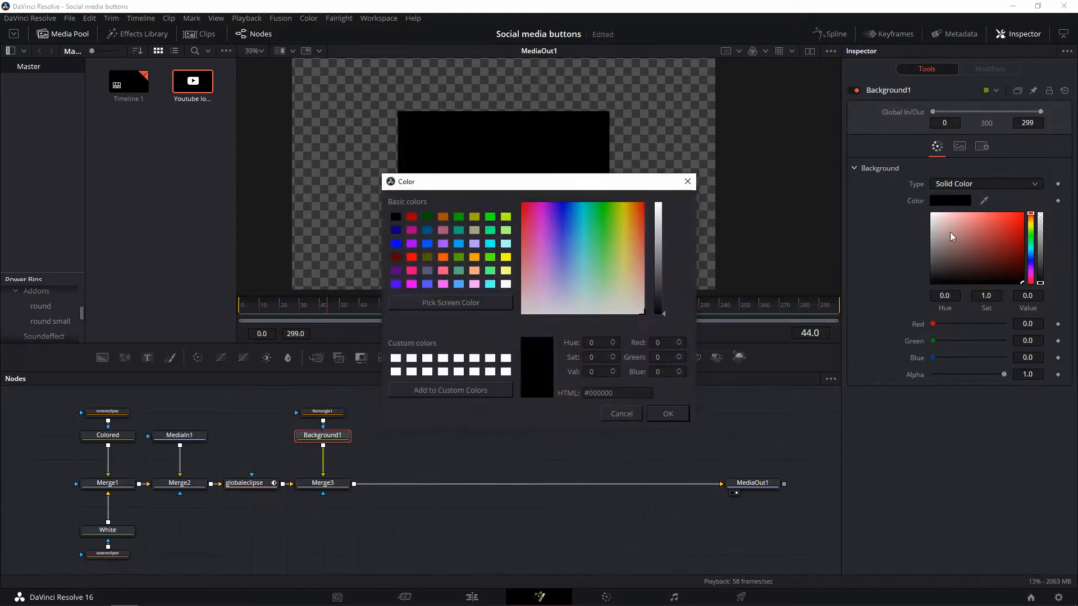
Make the bar's background white and position the rounded rectangle beside the logo.
click(666, 413)
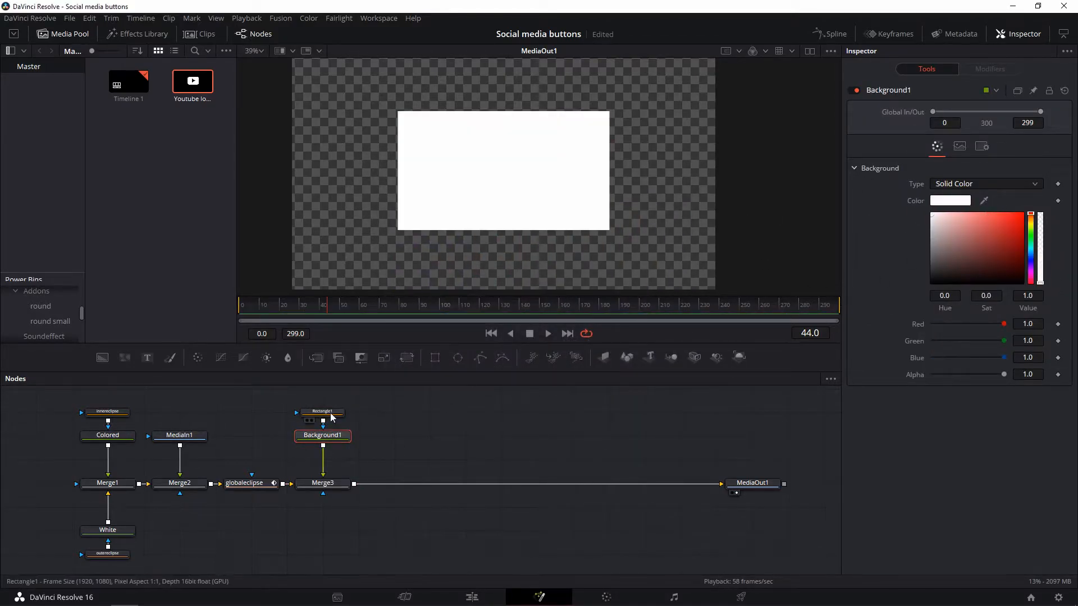
click(322, 412)
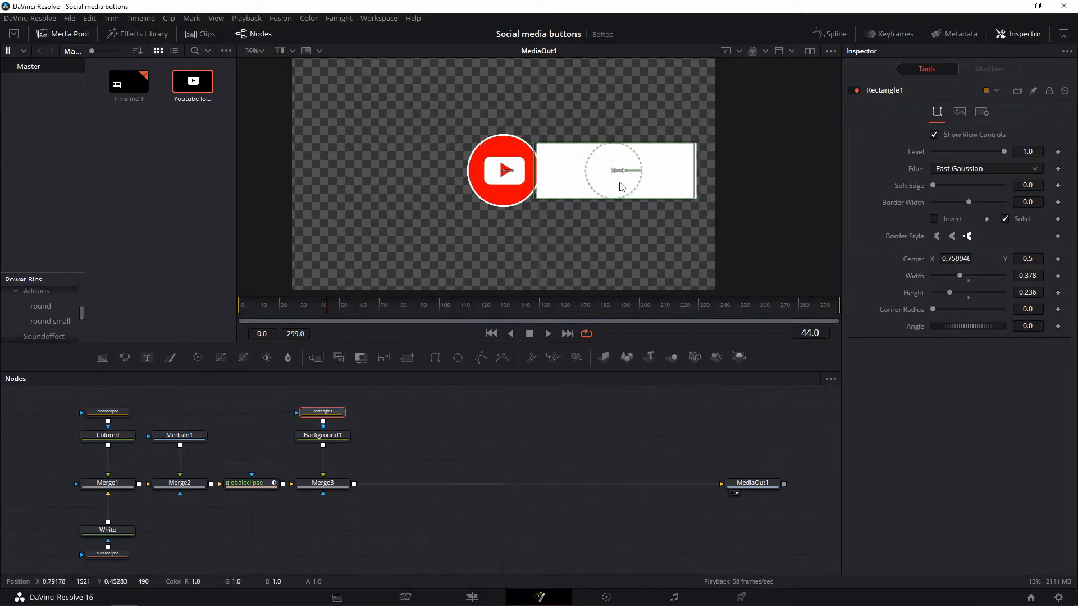
right_click(322, 483)
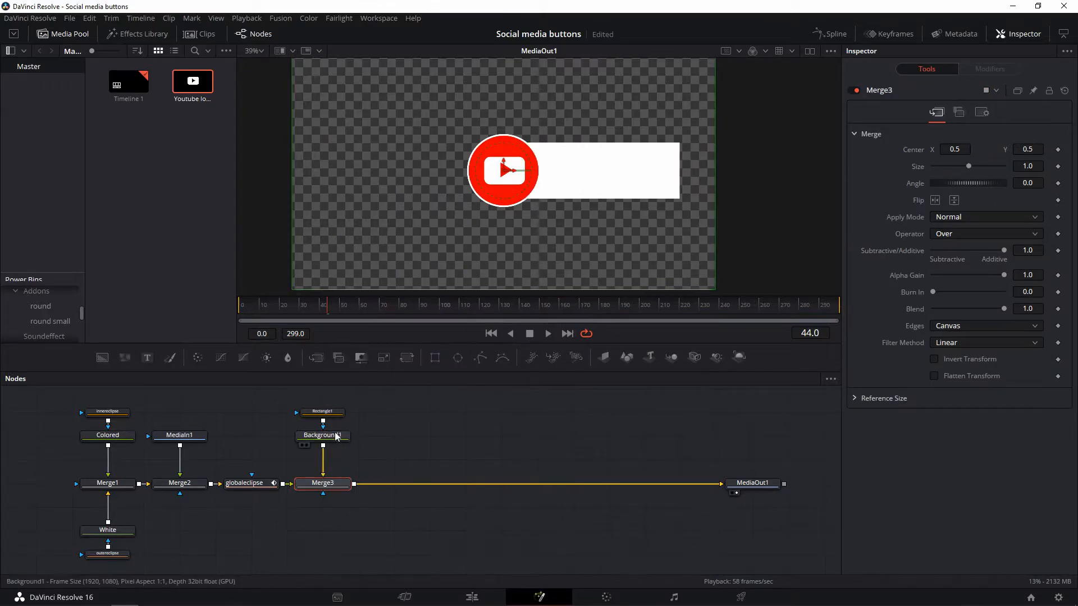
click(321, 412)
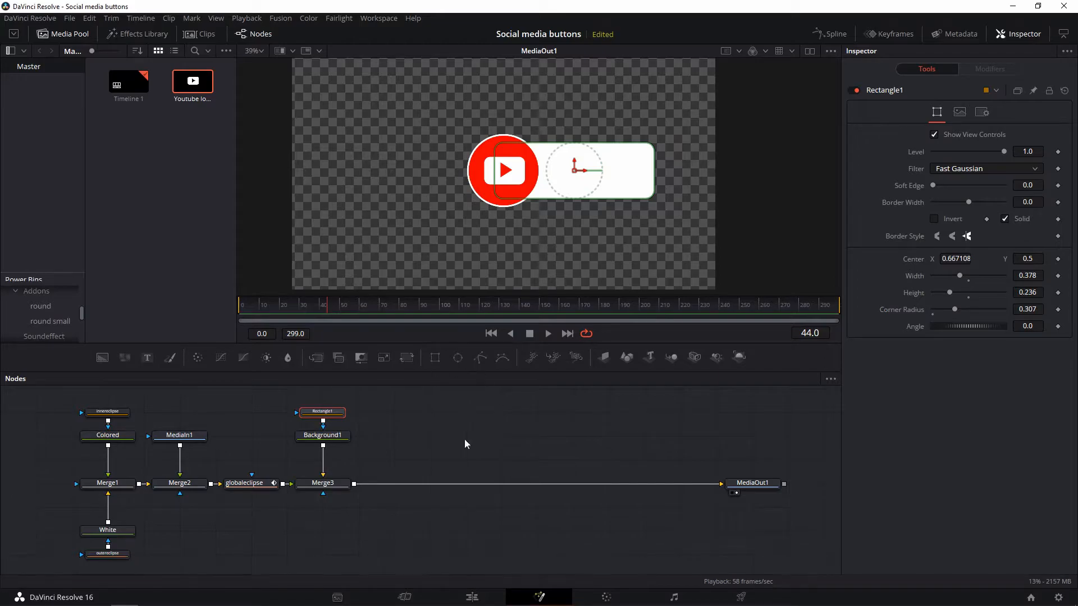
drag(955, 276, 961, 276)
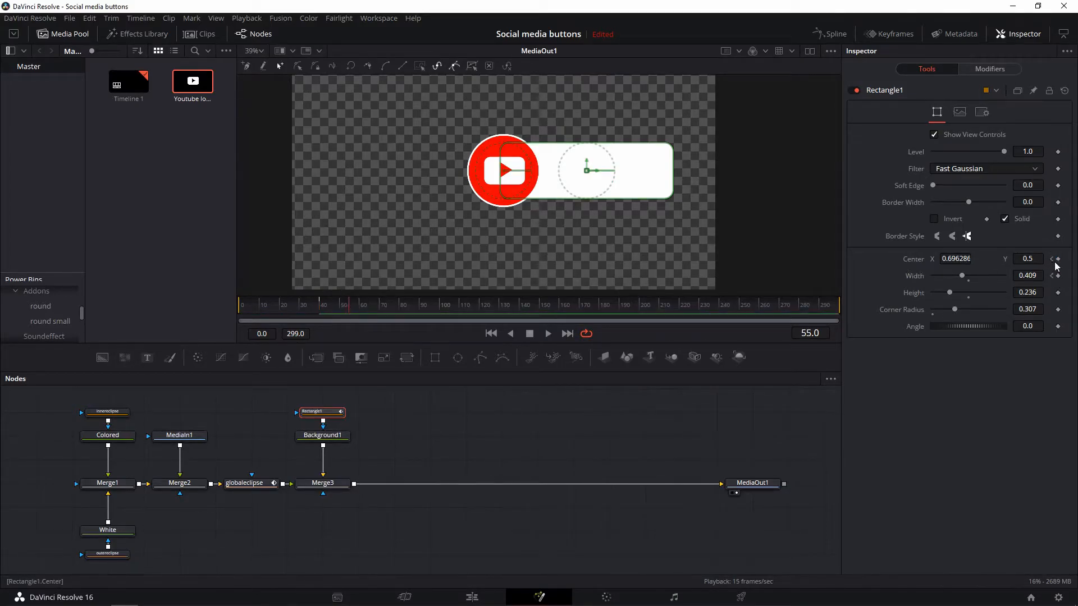
Keyframe Rectangle1 Center and Width, collapse Width to 0 behind the logo, and preview.
click(384, 311)
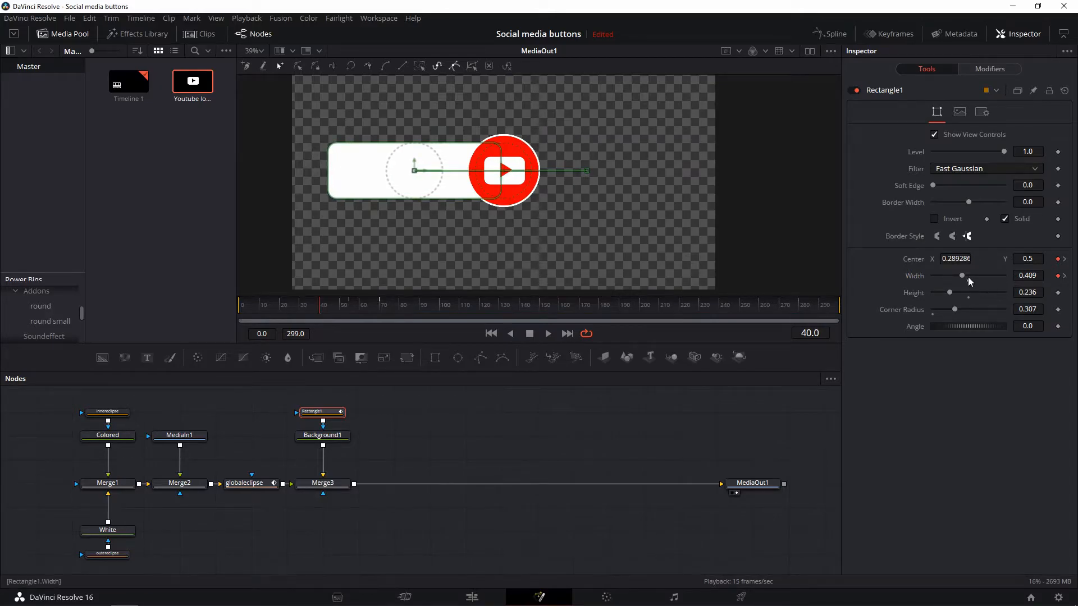
drag(962, 275, 933, 275)
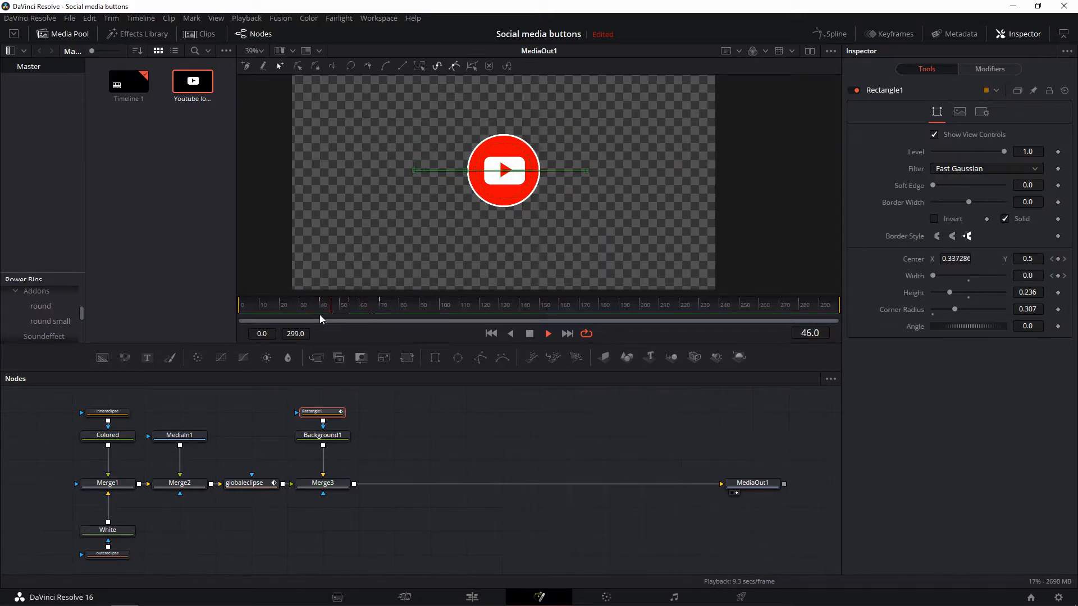
click(323, 304)
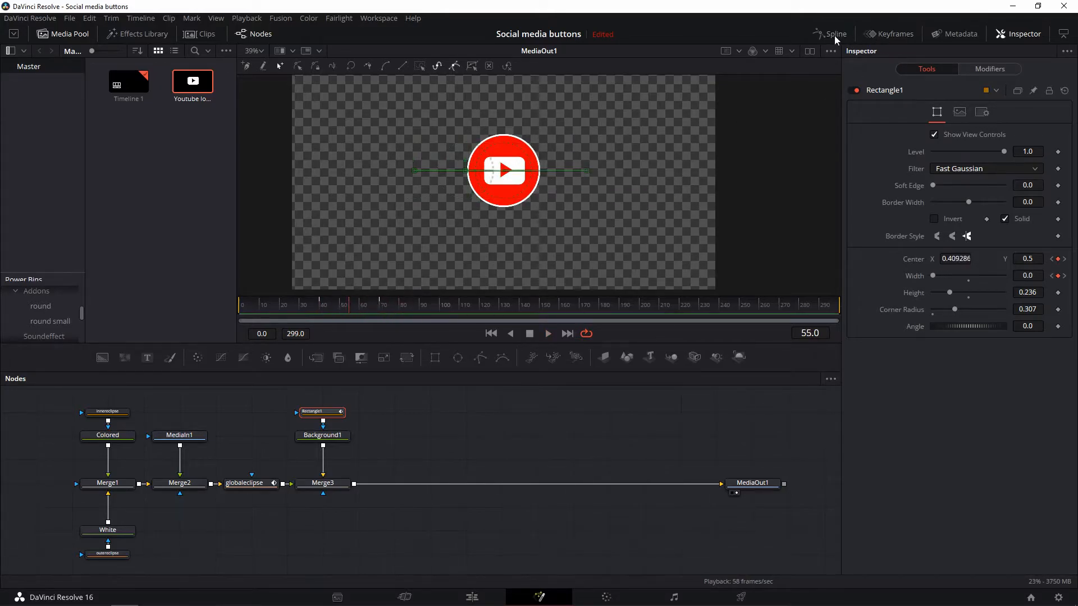
Show Rectangle1's Center displacement and Width curves in the Spline editor.
click(834, 34)
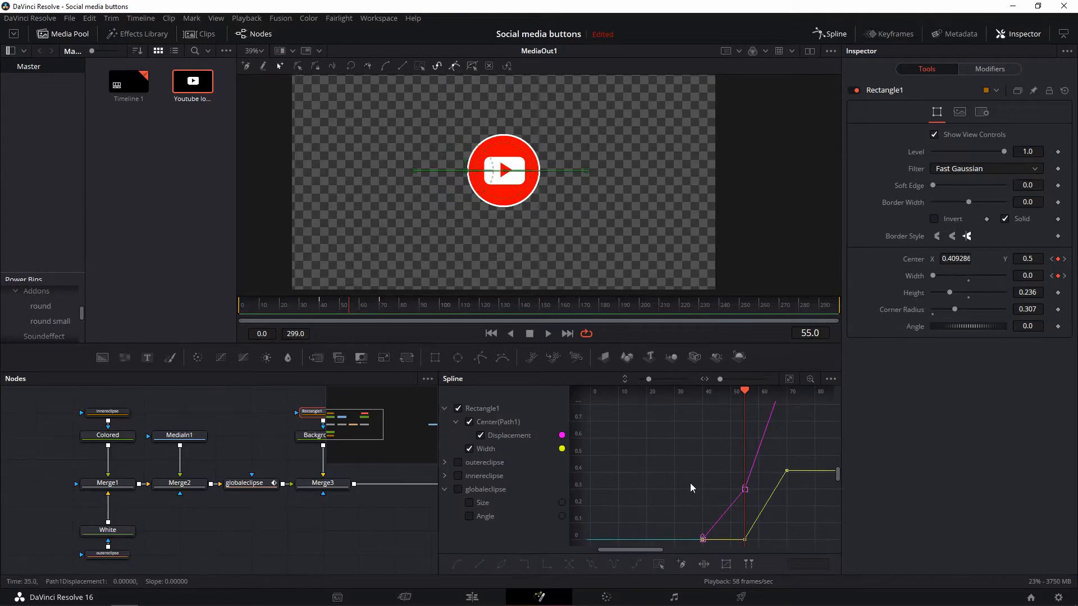
mouse_move(350, 309)
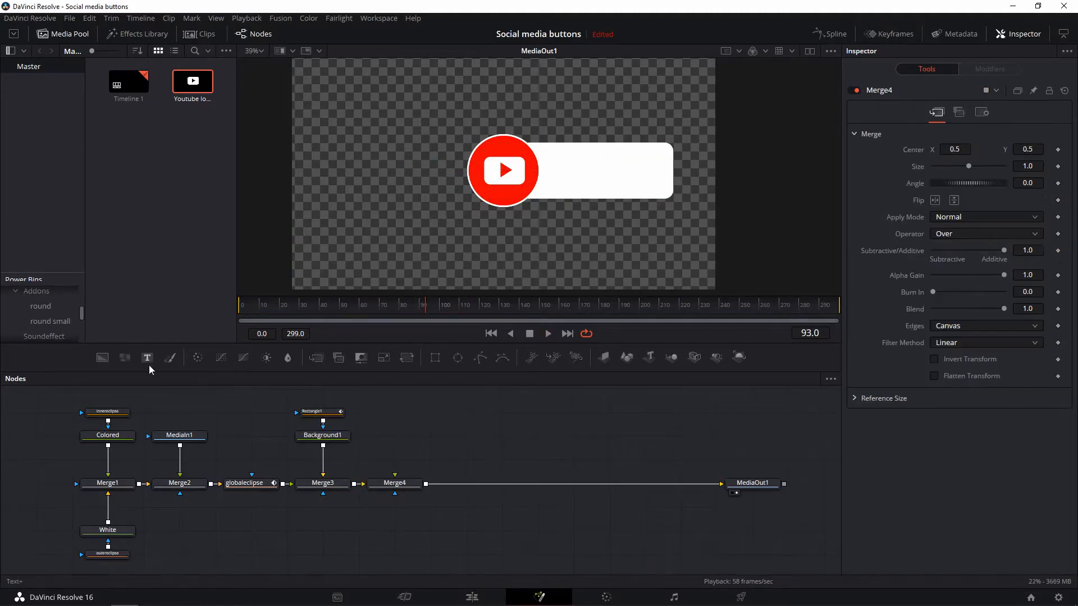
Add a Text node with SUBSCRIBE in Bebas Neue and size it to about 0.13 to fit the bar.
click(147, 356)
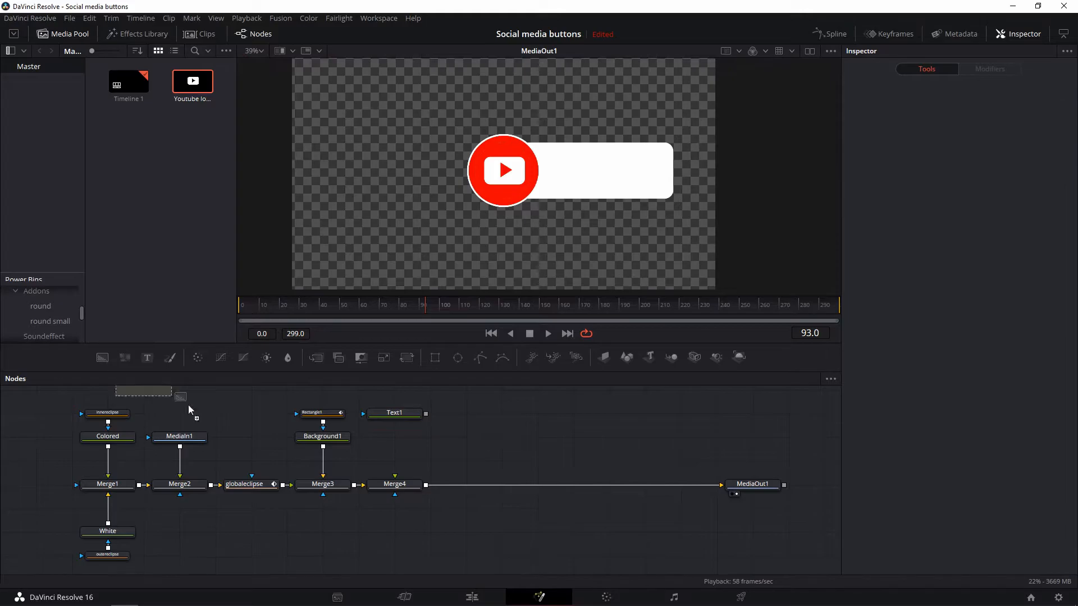
click(323, 484)
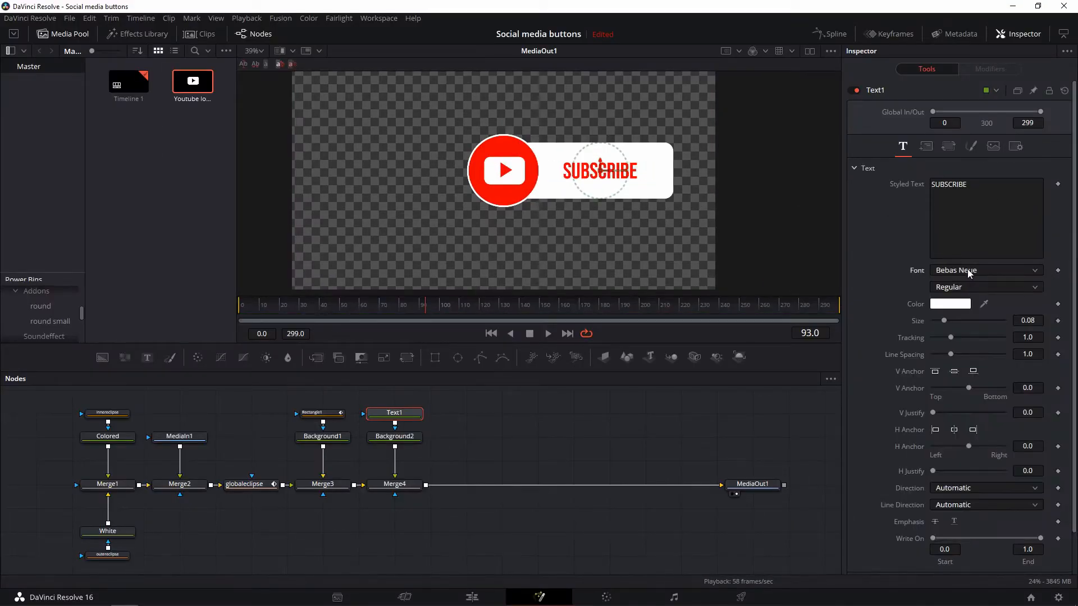
drag(944, 321, 953, 321)
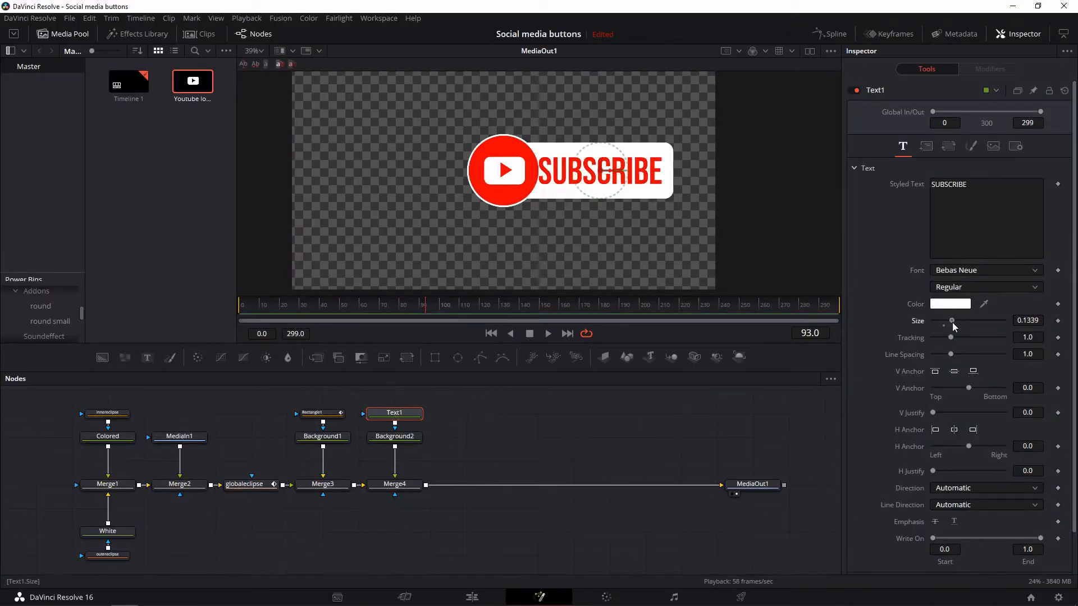
drag(953, 321, 951, 321)
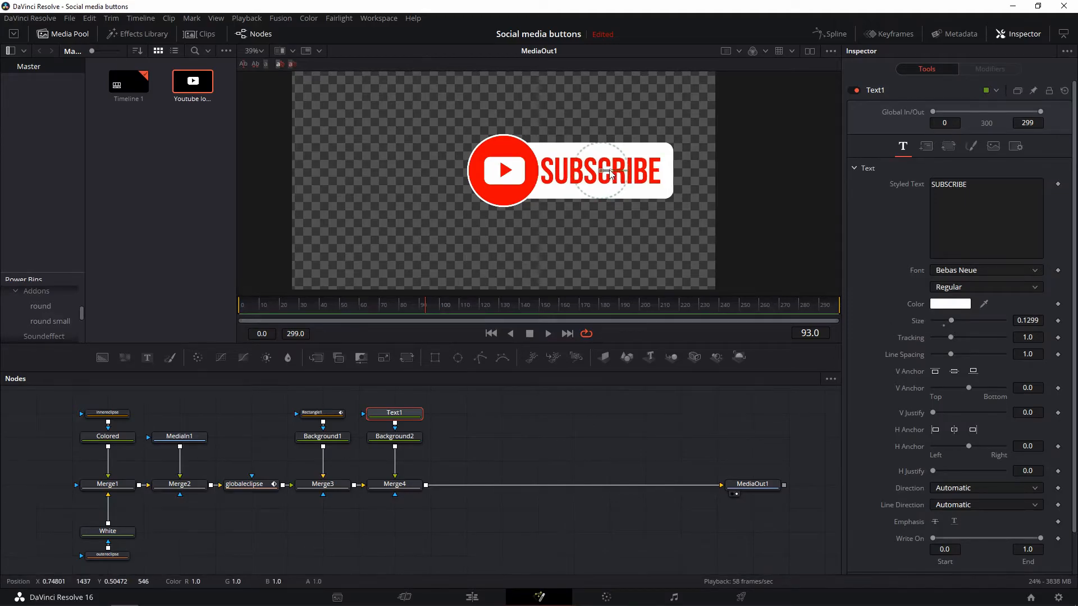
click(363, 304)
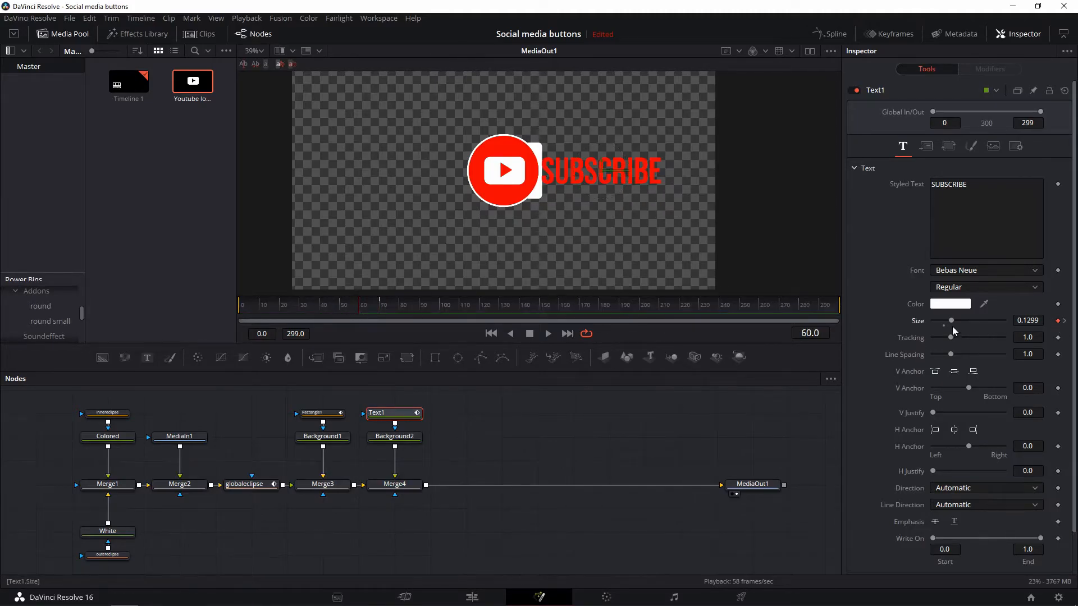
Keyframe Text1 Size to grow from 0 and shrink back, checking its curve in the Spline editor.
click(834, 34)
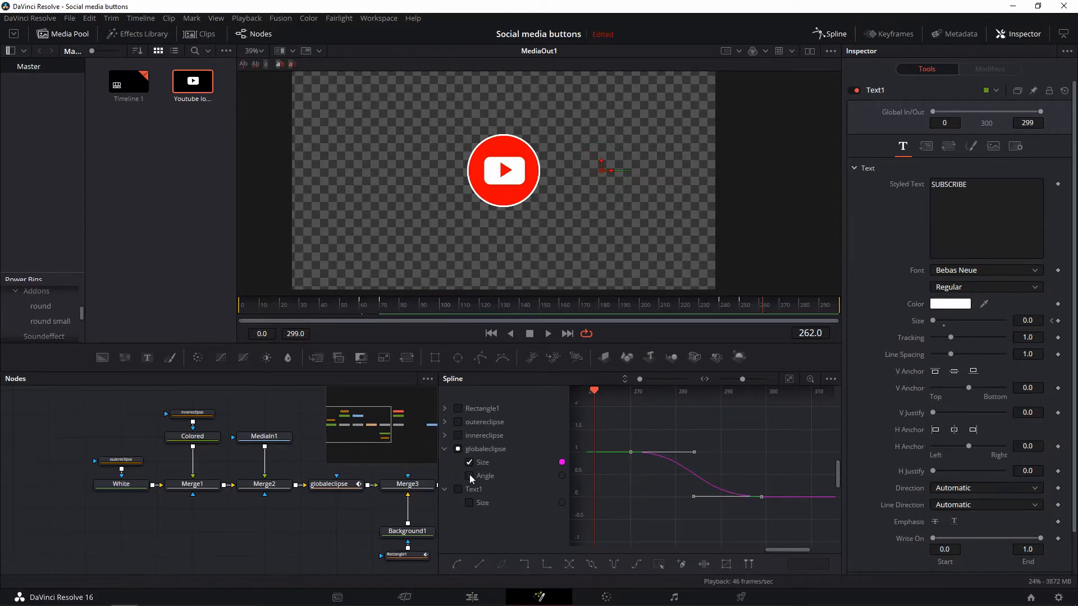
click(469, 476)
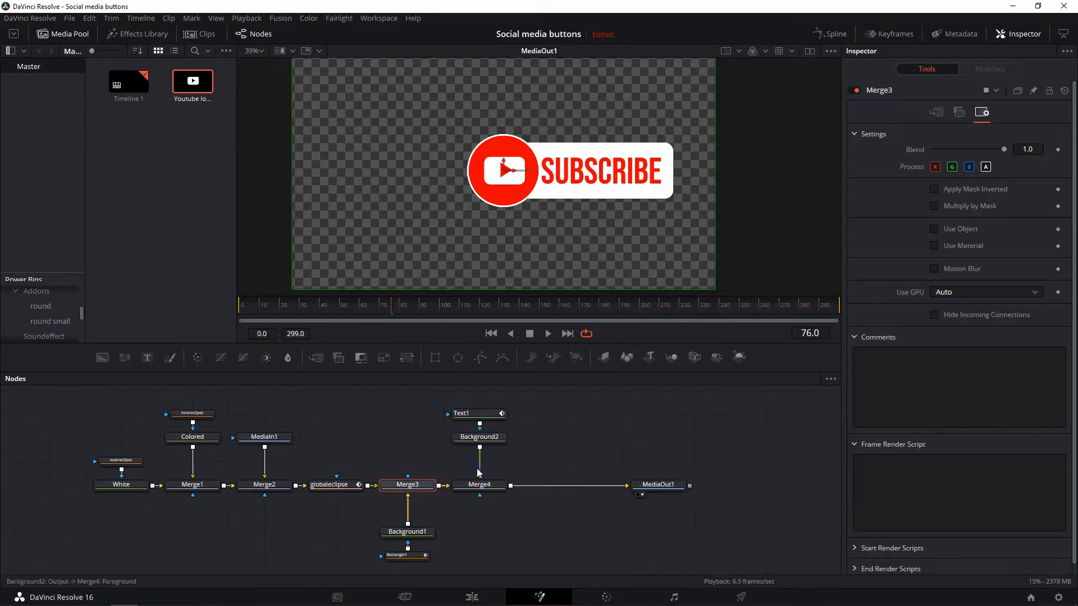
Enable Motion Blur on Merge3 with Quality raised to 10.
click(407, 485)
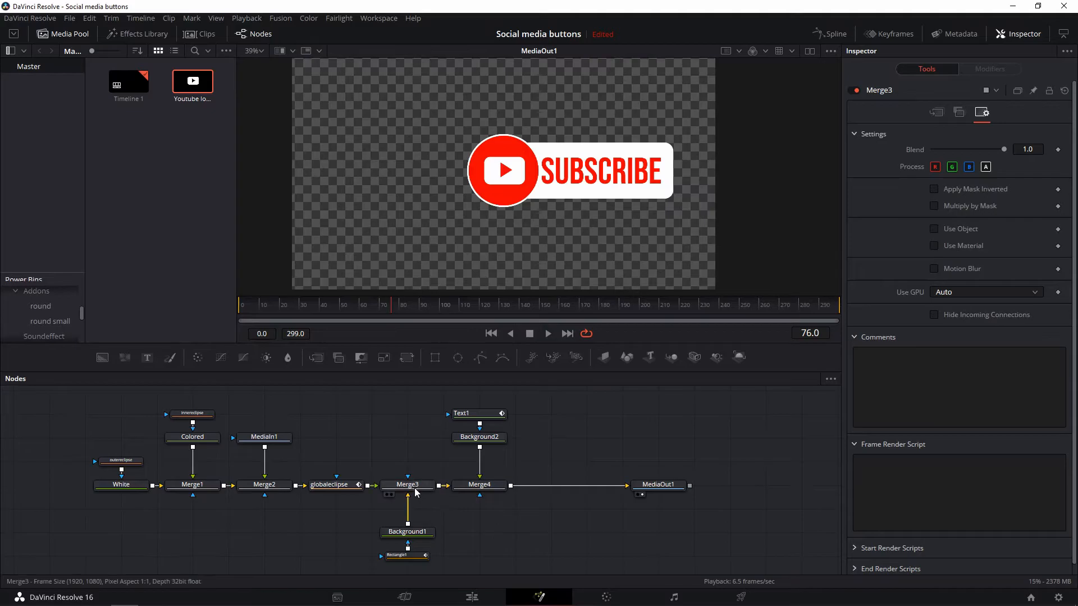
click(407, 484)
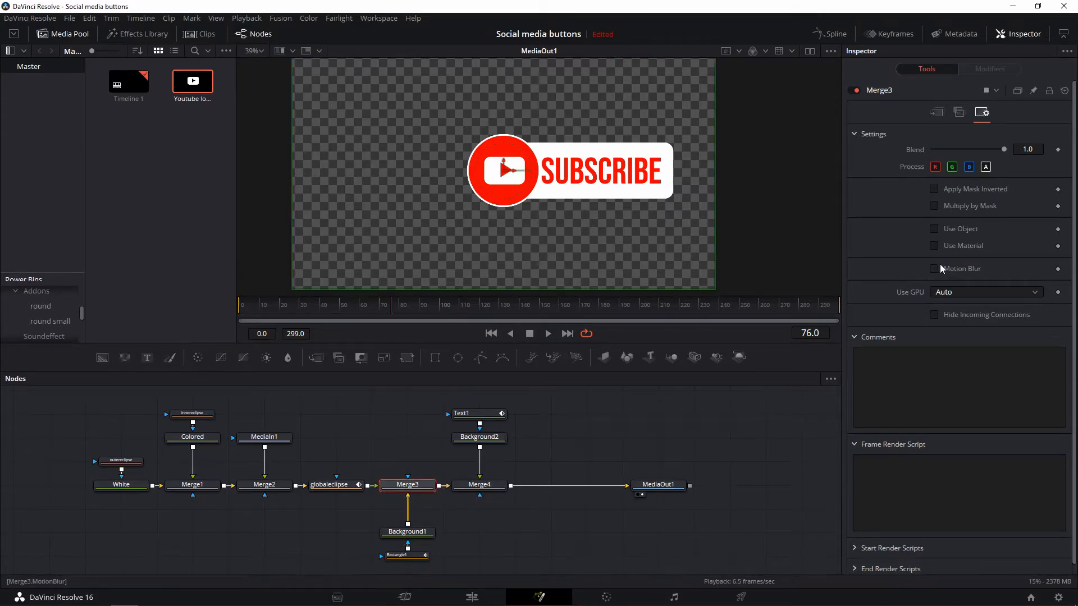
click(932, 268)
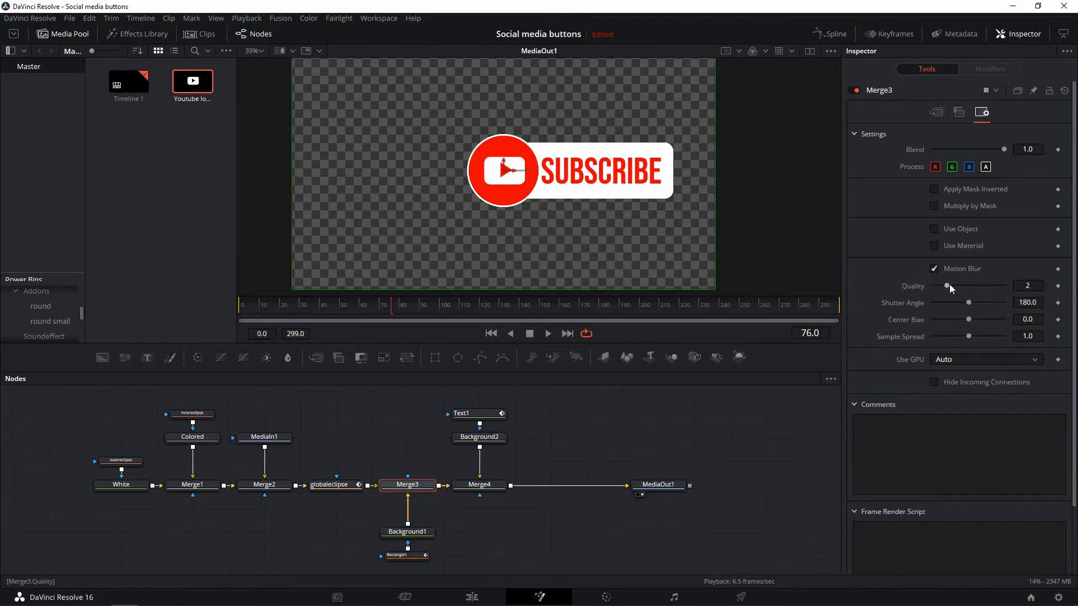
drag(947, 286, 995, 285)
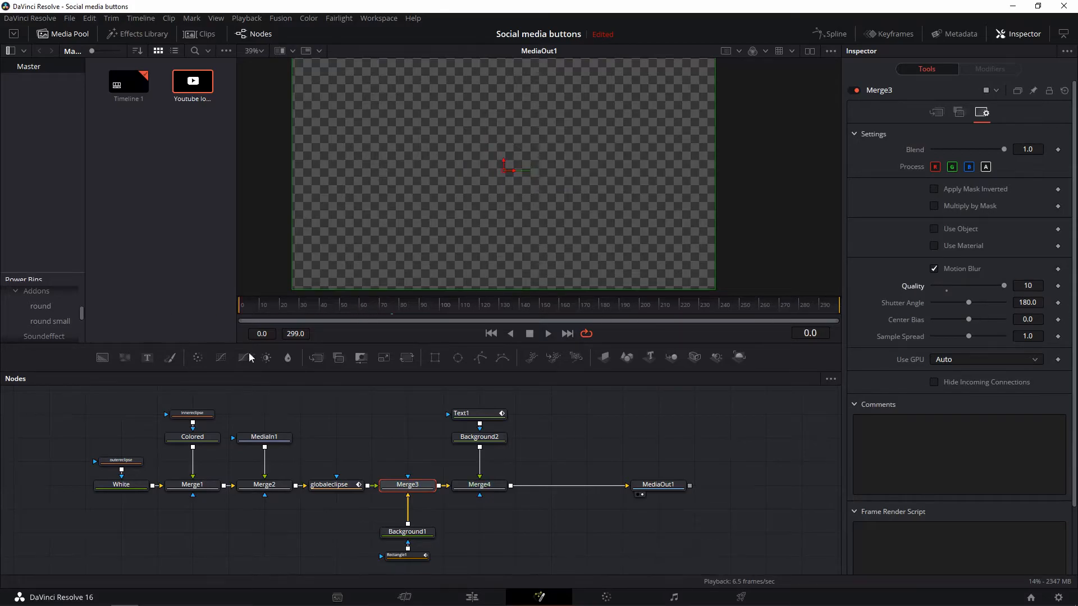
click(546, 333)
text(so)
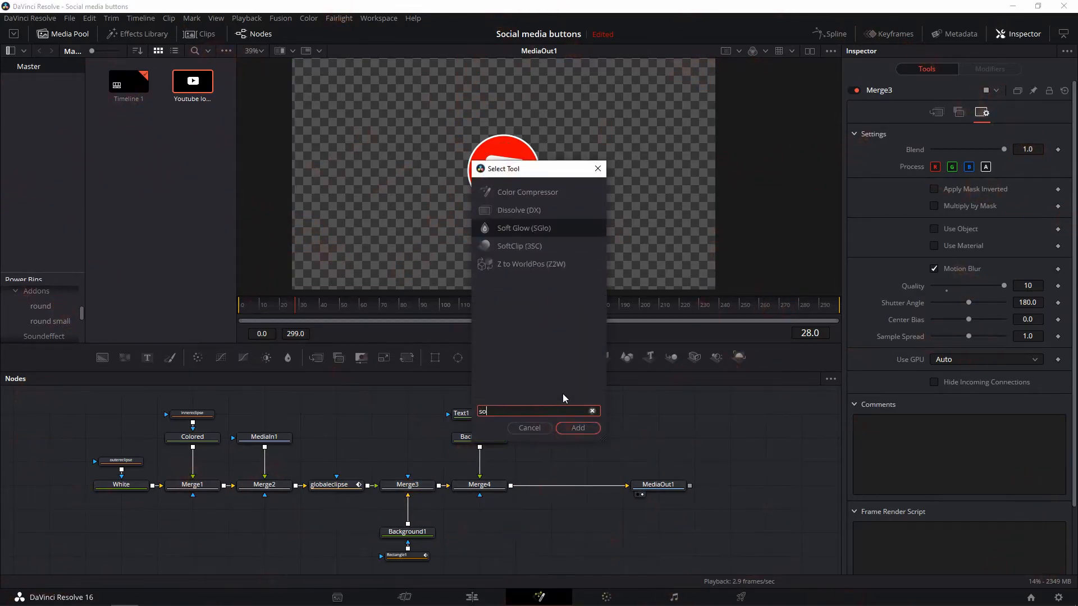
Insert a Soft Glow node after Merge4 with higher Gain and Glow Size, previewing the red glow.
click(577, 427)
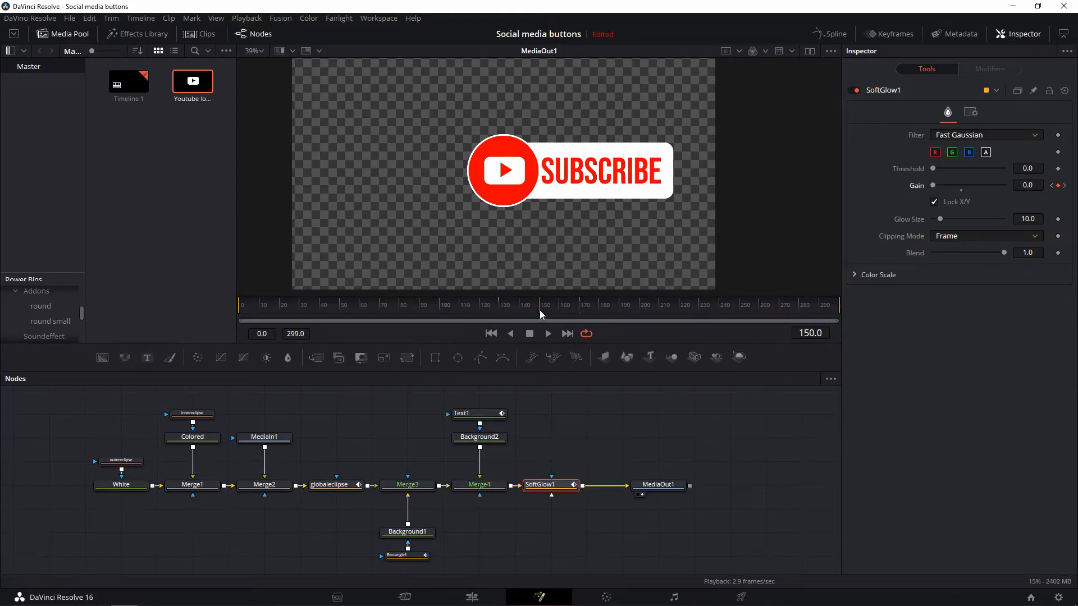
drag(932, 185, 947, 185)
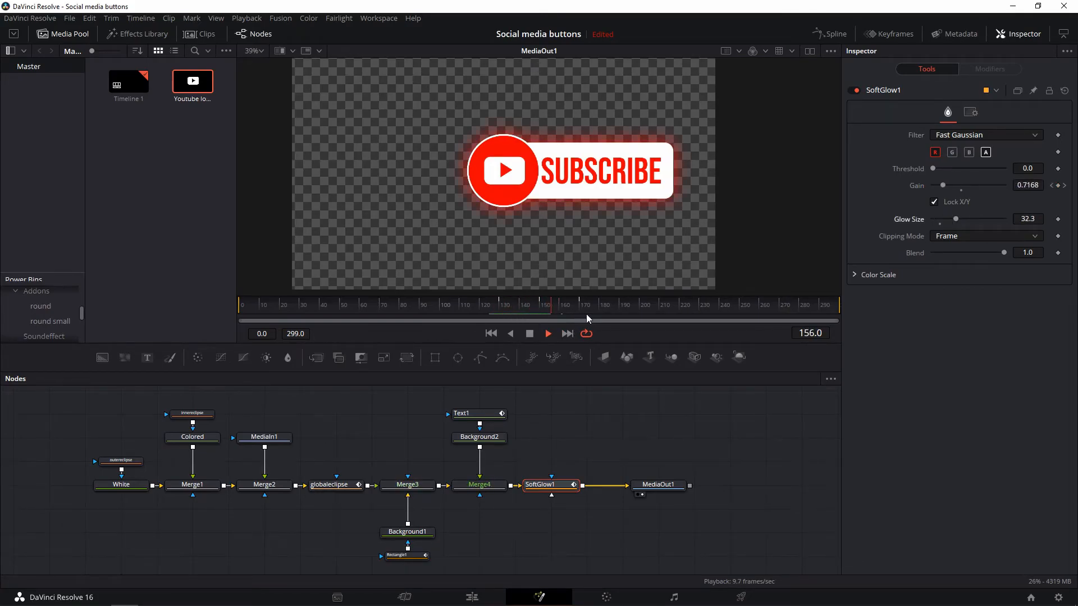
click(739, 596)
text(FancyTit)
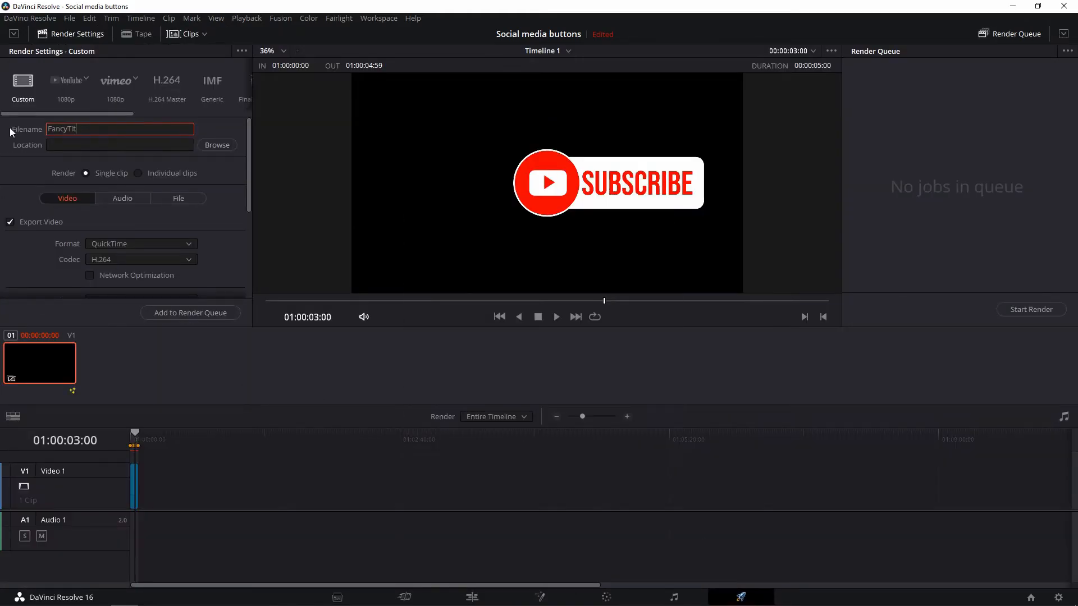
Set the render location and filename, and choose the QuickTime DNxHR 444 12-bit codec.
click(216, 145)
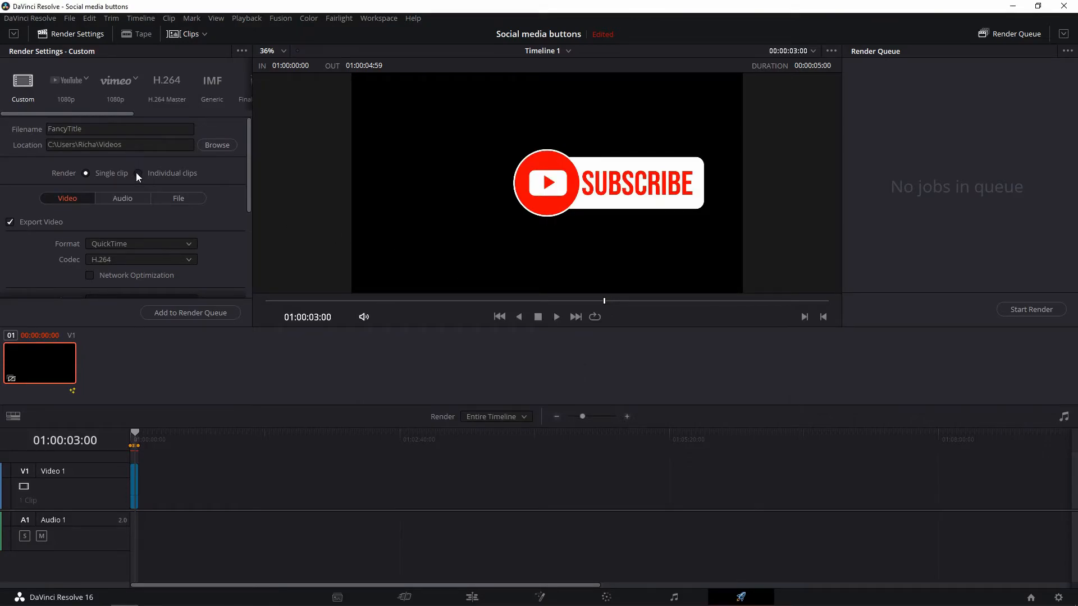
click(138, 173)
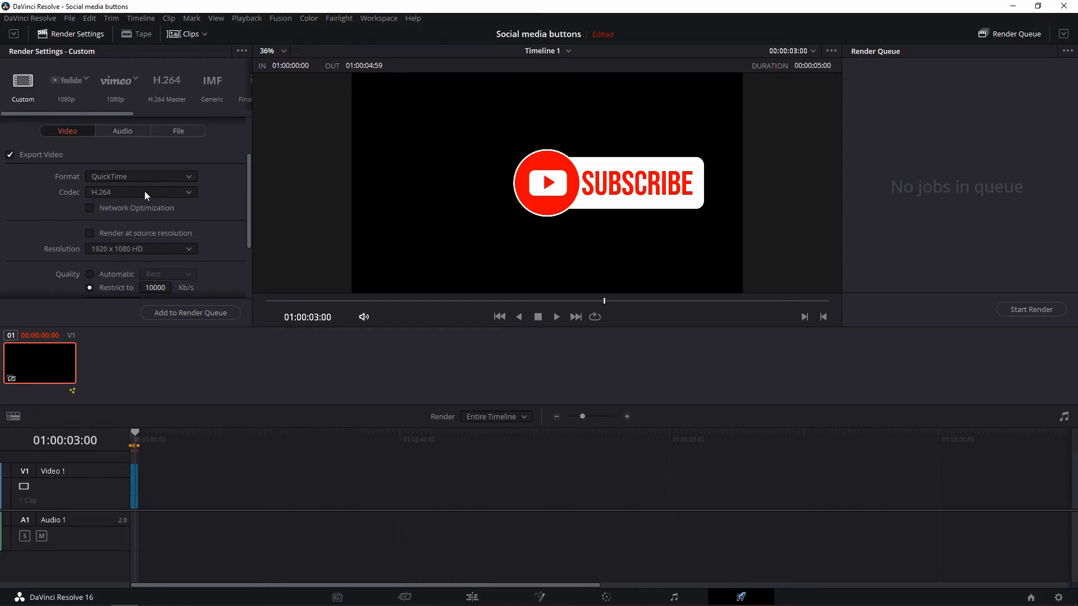
click(141, 176)
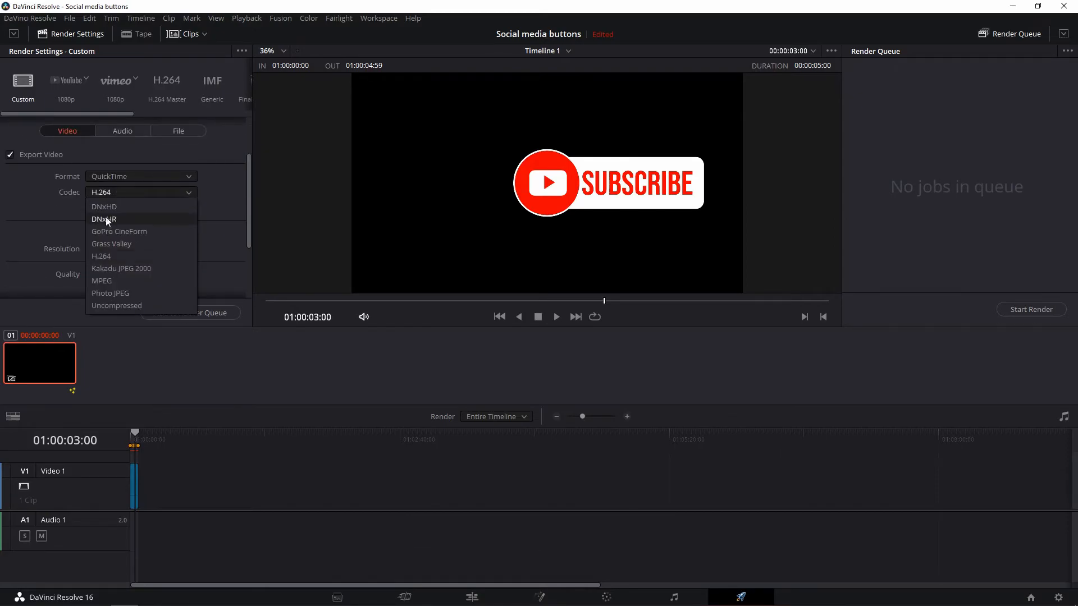
click(103, 219)
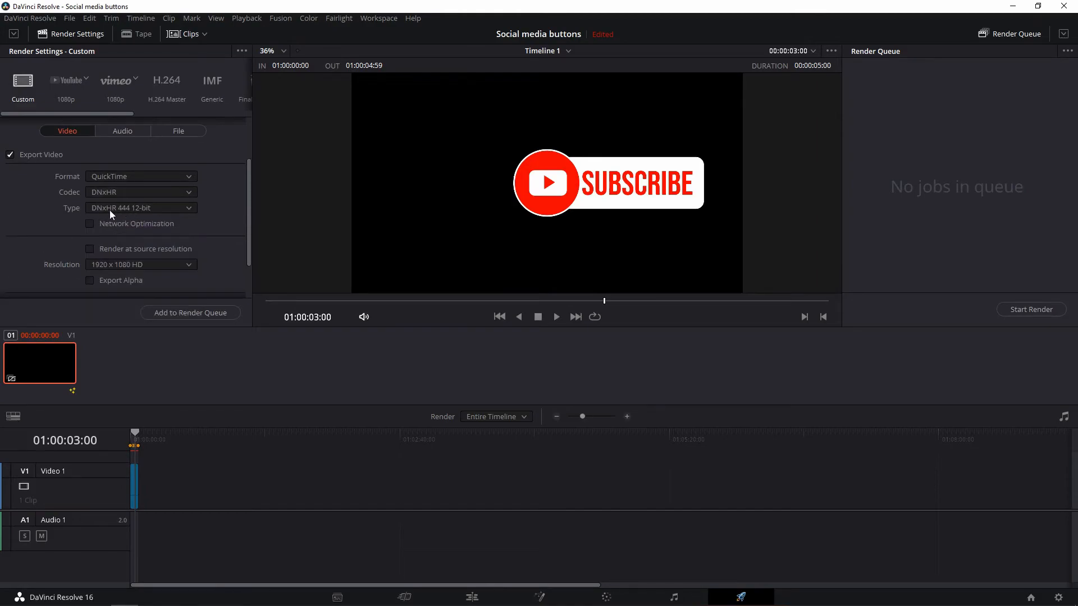
scroll(down, 3)
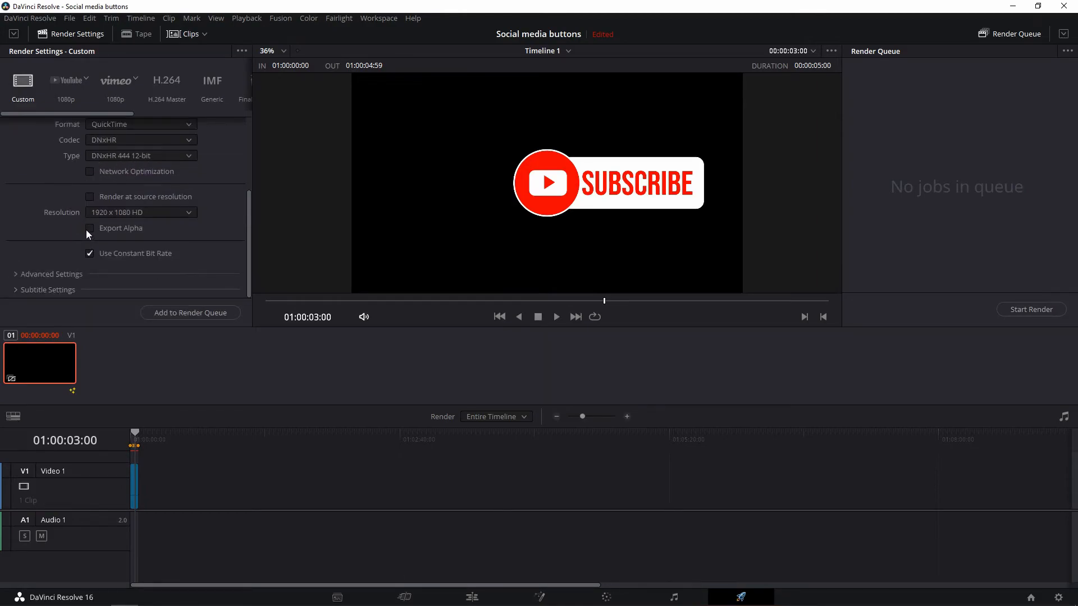
Enable Export Alpha as Premultiplied, queue the job and start the render.
click(89, 227)
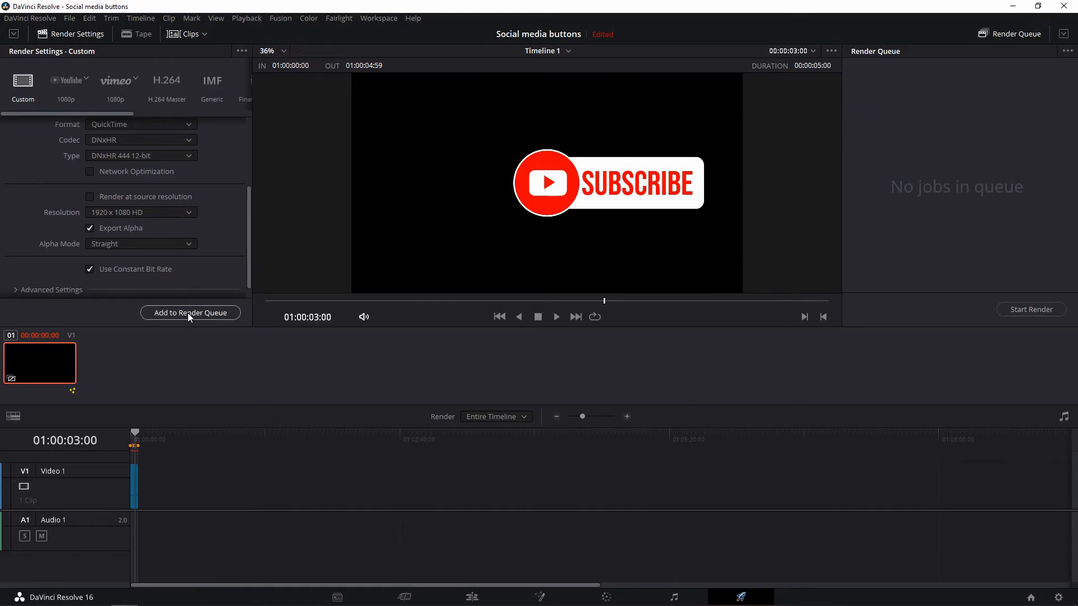
click(141, 244)
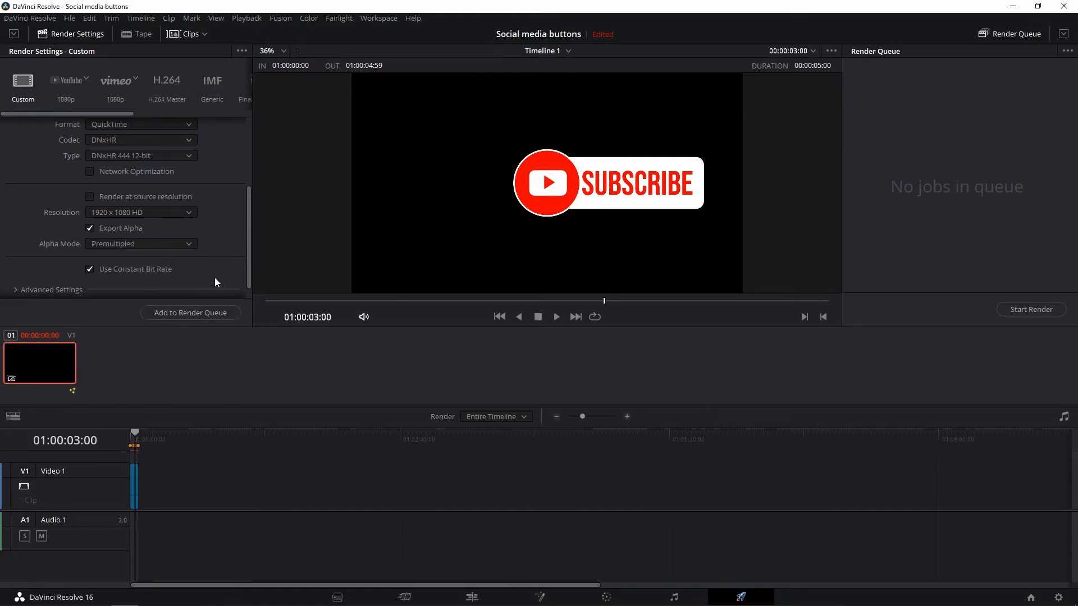
click(191, 313)
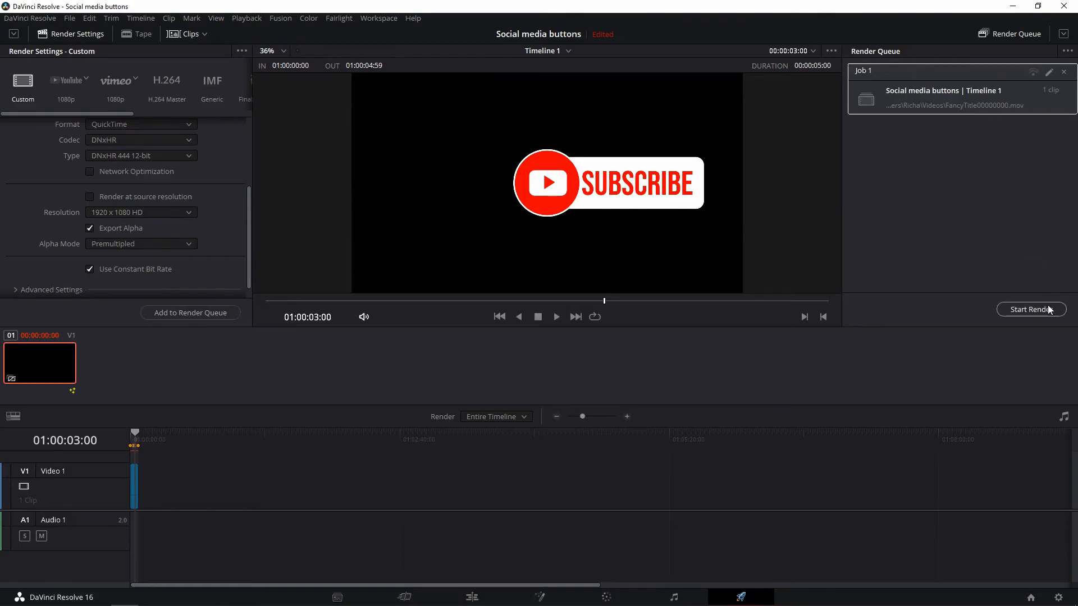
click(1030, 308)
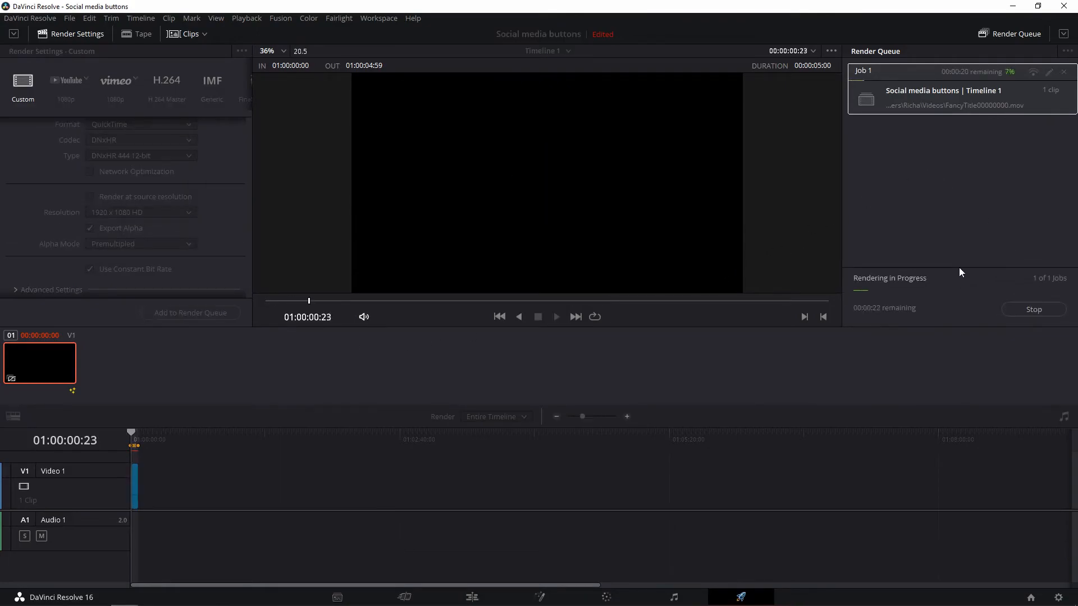